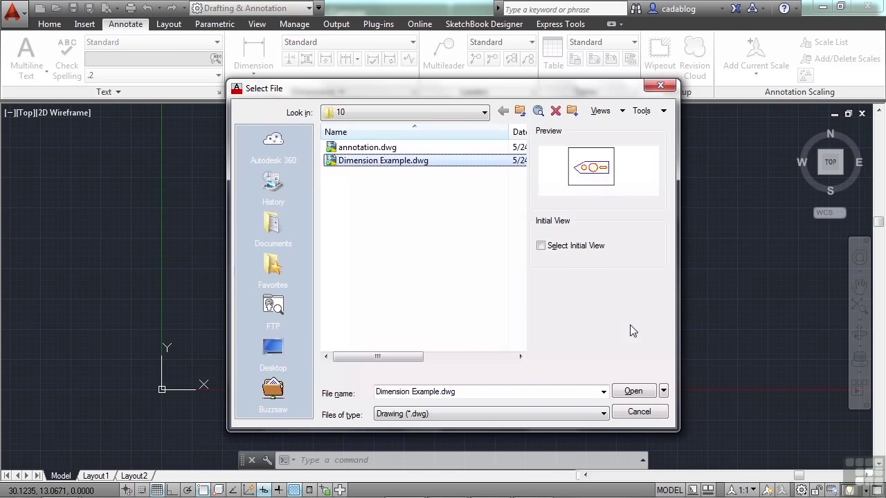
Step: Open Dimension Example.dwg from the Select File dialog
click(633, 390)
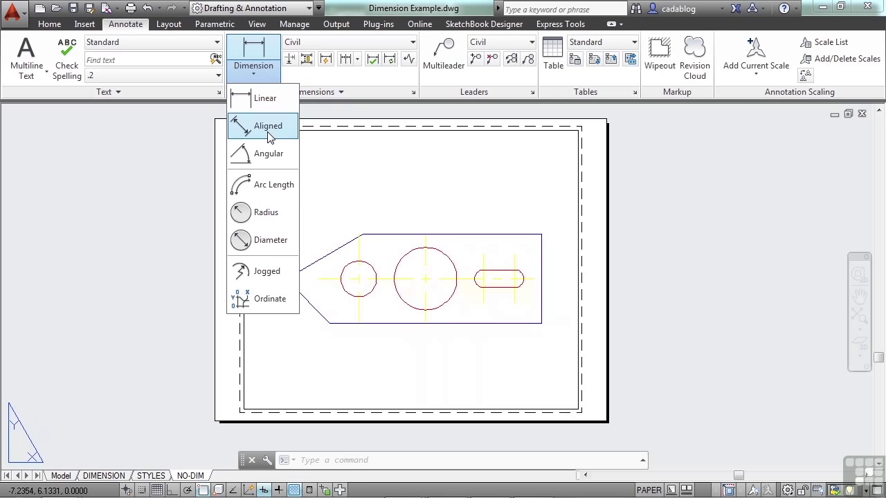
Step: Place aligned dimensions along the slanted edge (100) and between the circle centres (75.42)
click(268, 126)
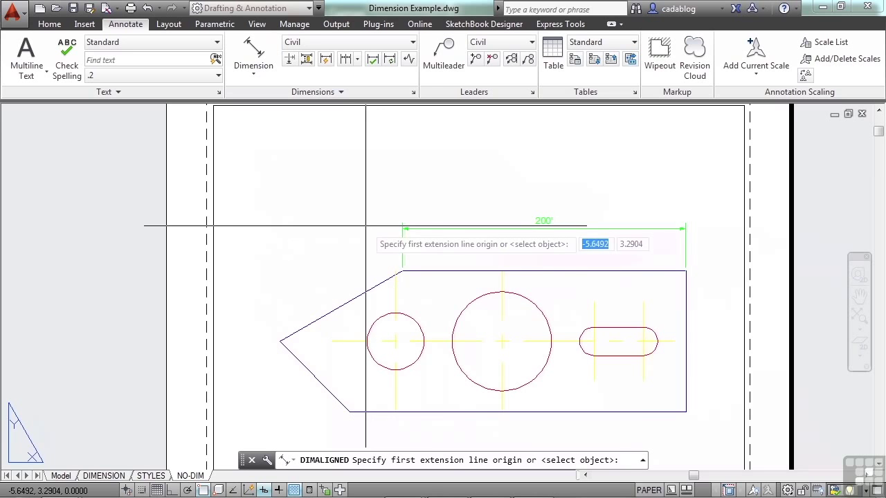
mouse_move(341, 306)
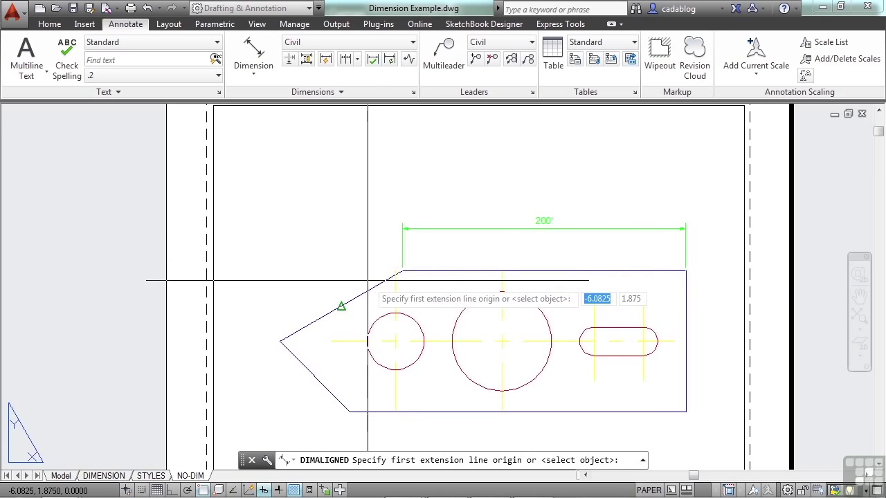
click(279, 342)
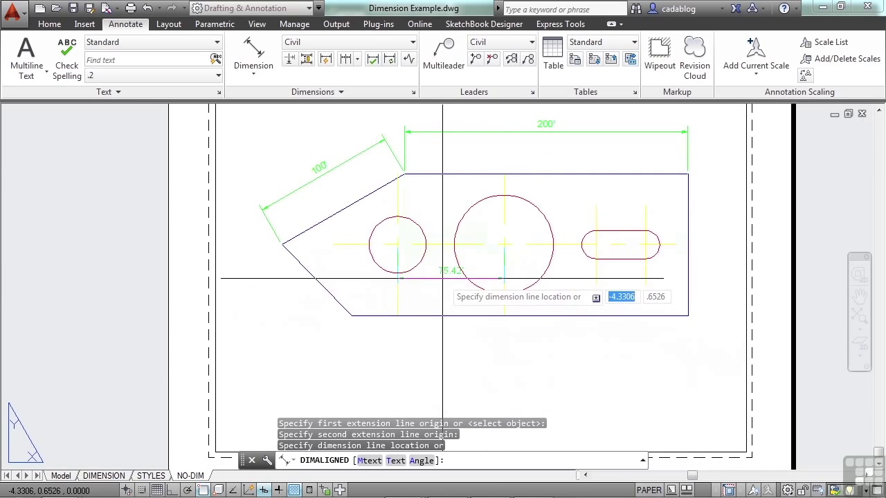
click(422, 290)
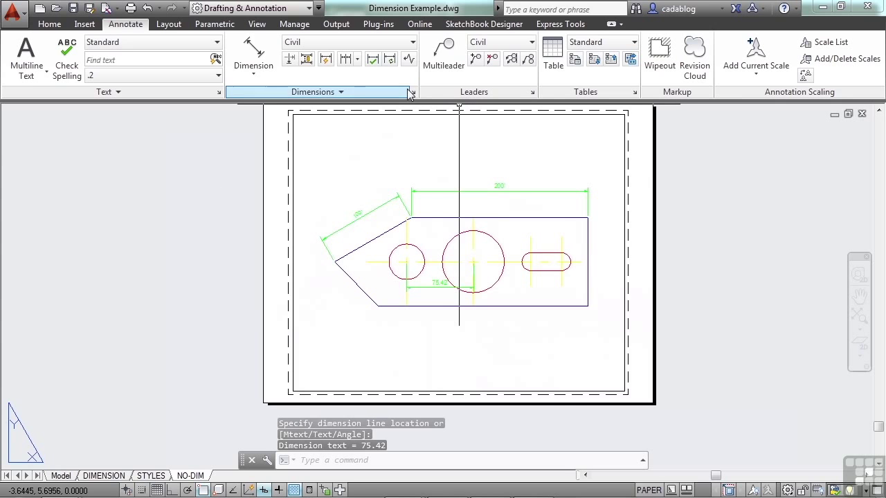
Step: Dimension the large circle with an R35 radius dimension
click(253, 65)
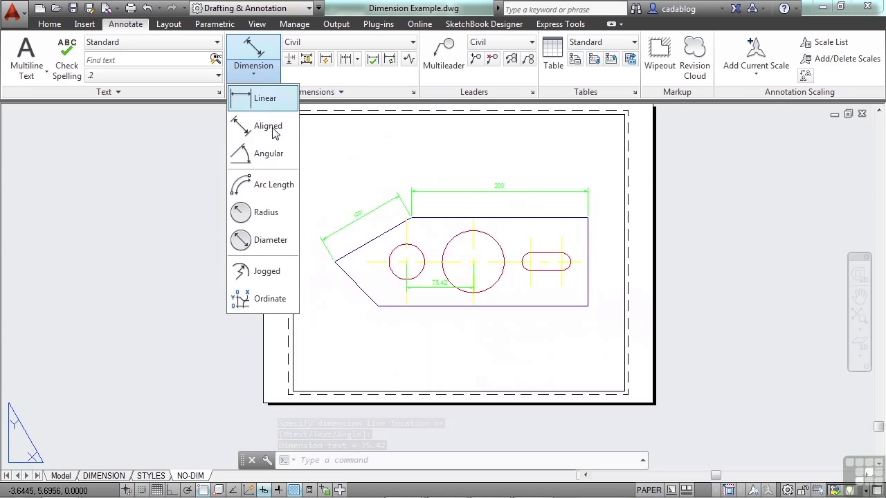
mouse_move(267, 213)
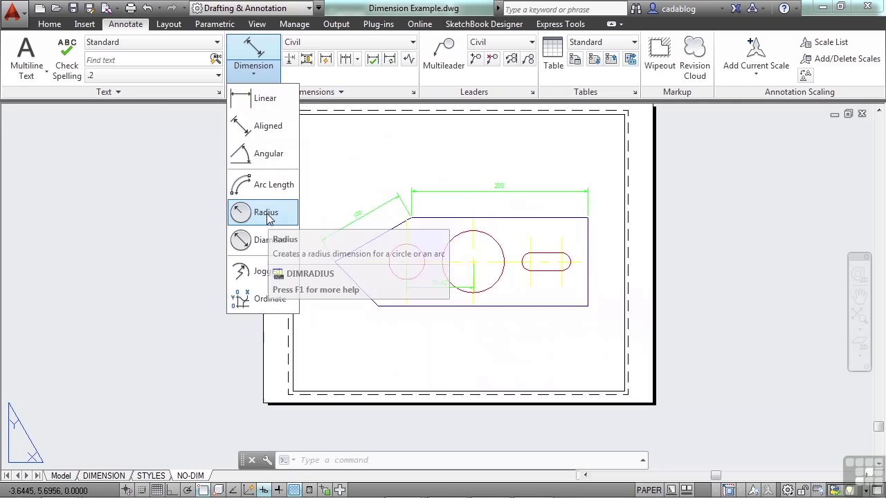
click(266, 213)
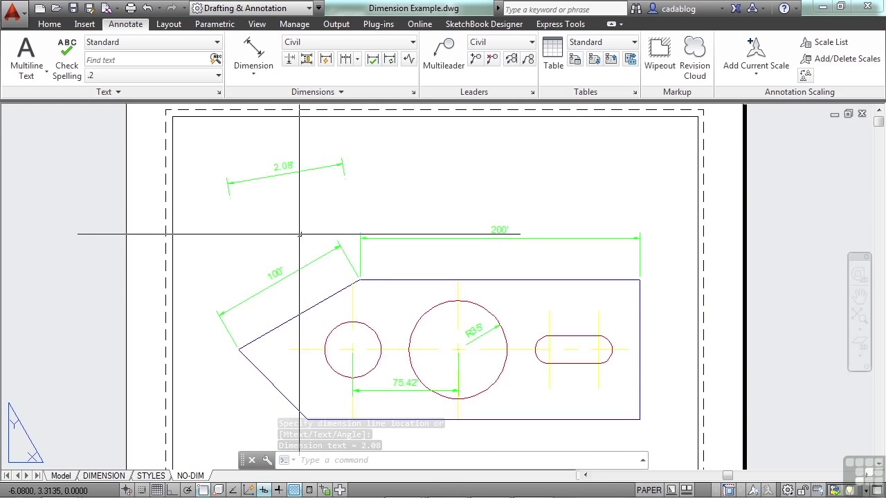
Step: Zoom in and place a trial 2.47 aligned dimension above the slanted edge
scroll(up, 3)
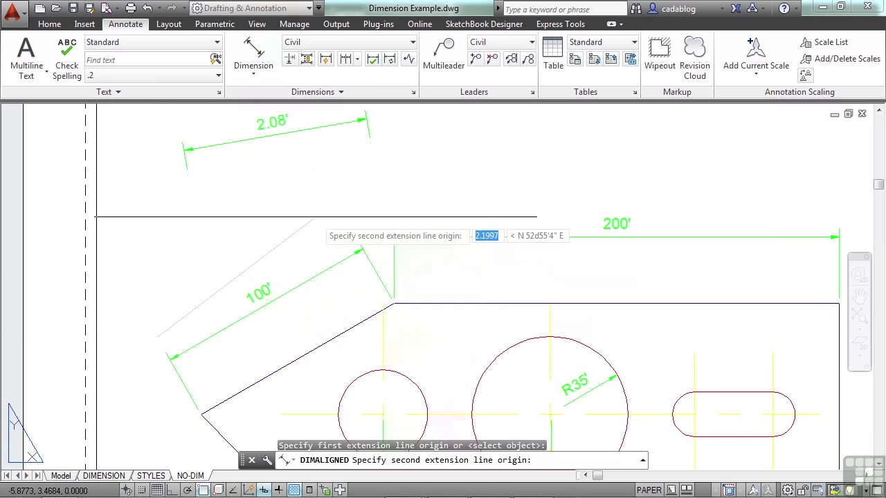
click(295, 221)
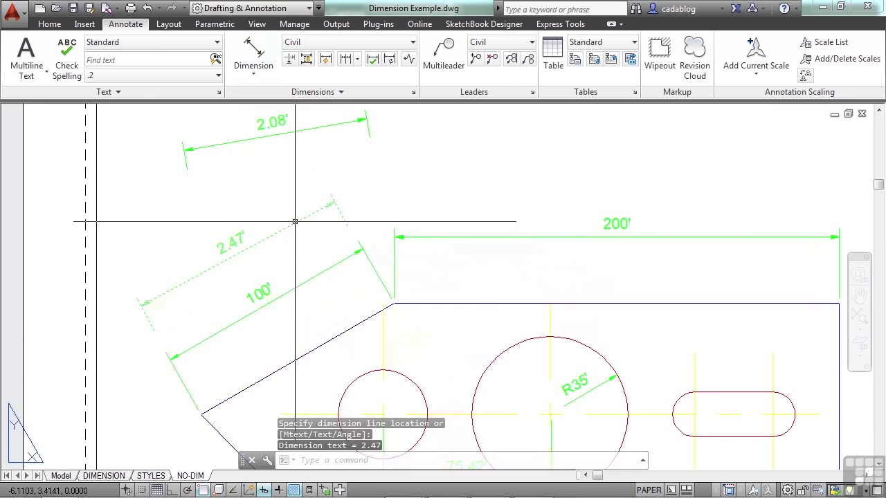
mouse_move(269, 291)
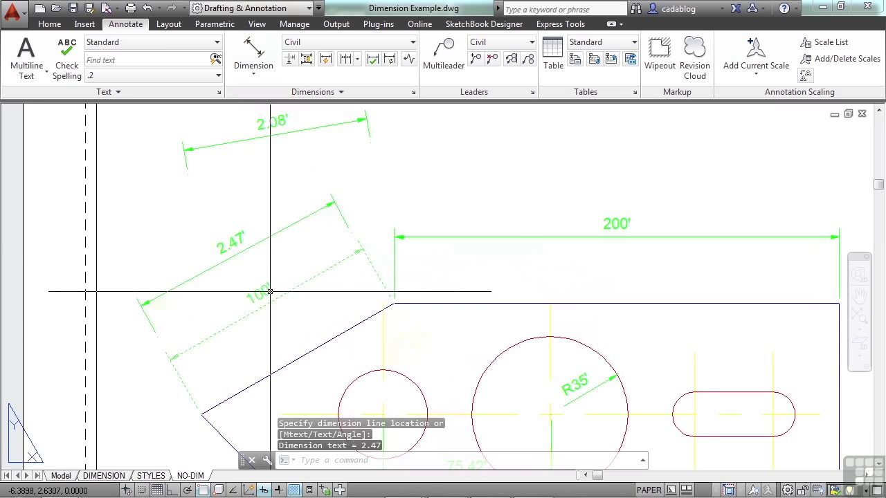
mouse_move(237, 243)
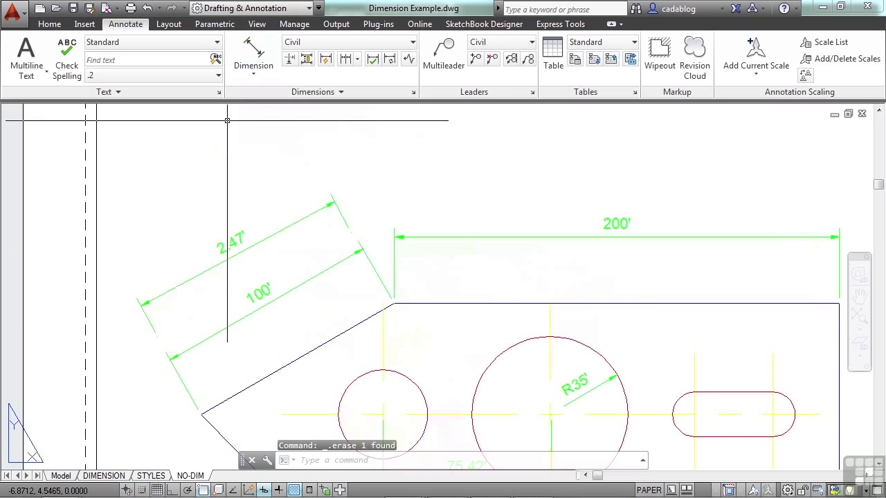
mouse_move(467, 184)
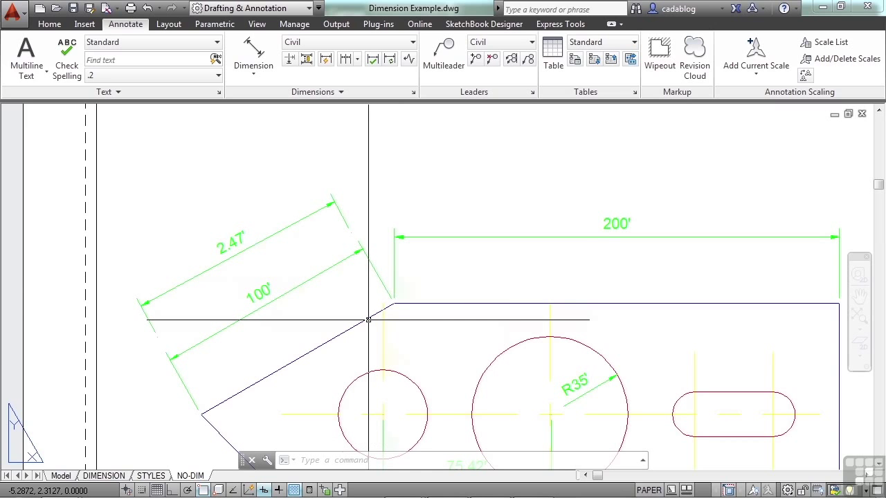
mouse_move(273, 239)
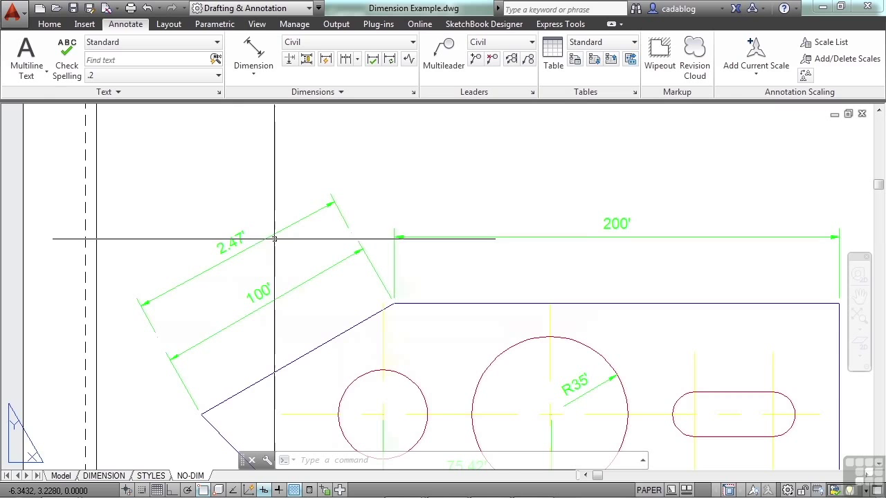
mouse_move(355, 225)
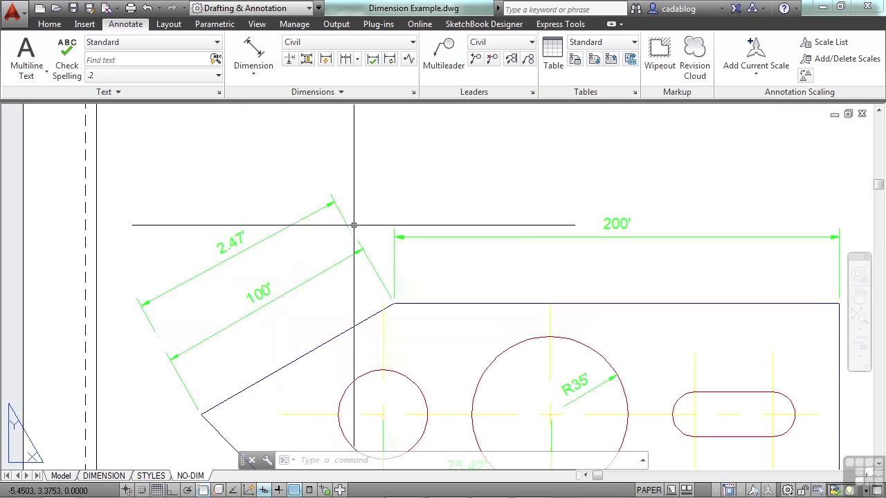
mouse_move(338, 230)
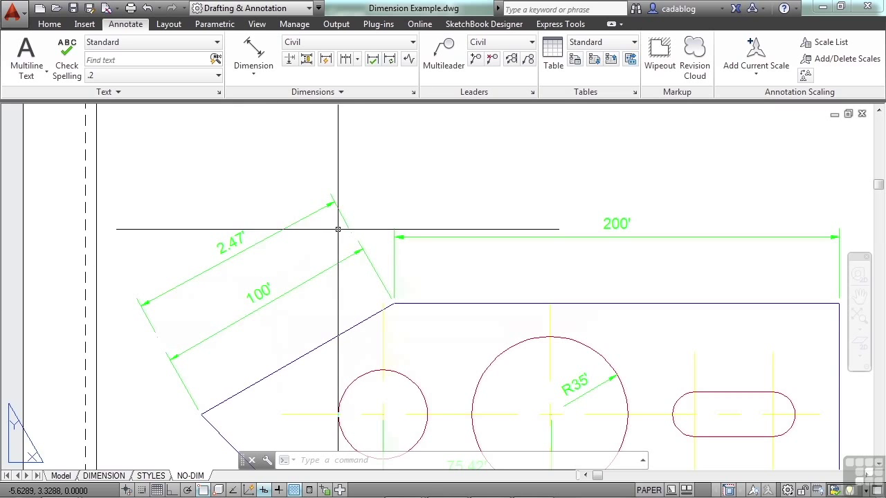
mouse_move(215, 218)
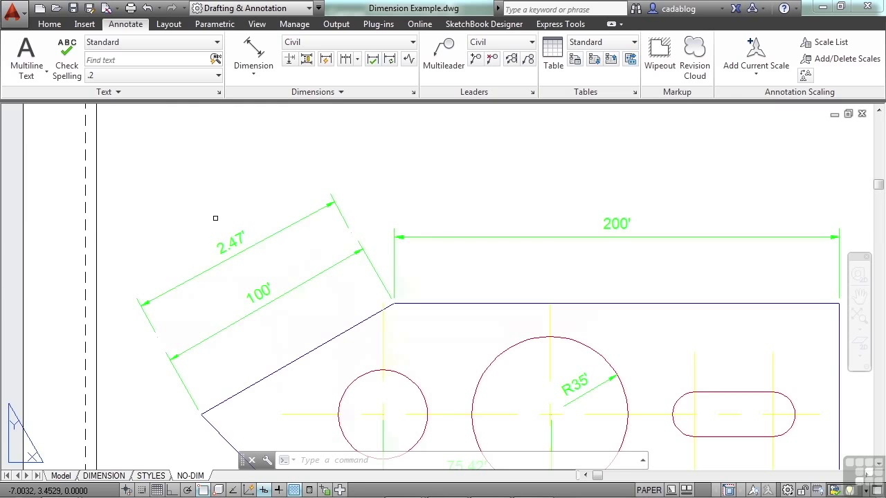
mouse_move(347, 212)
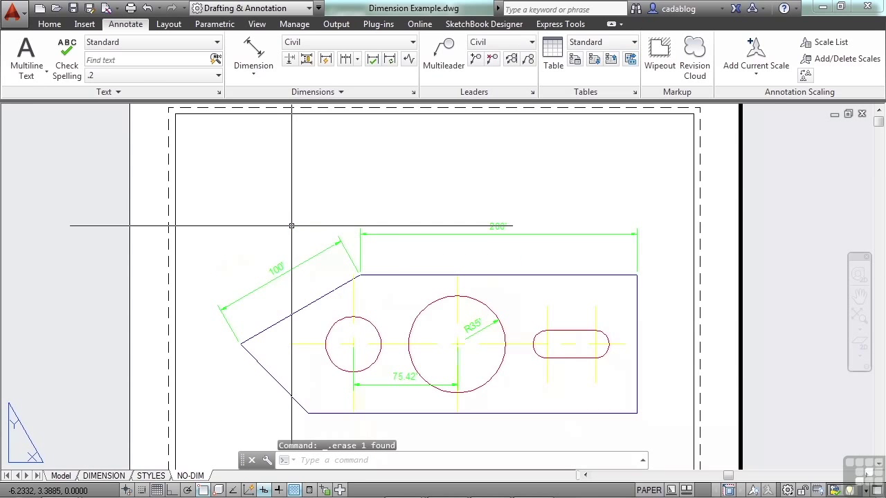
mouse_move(272, 319)
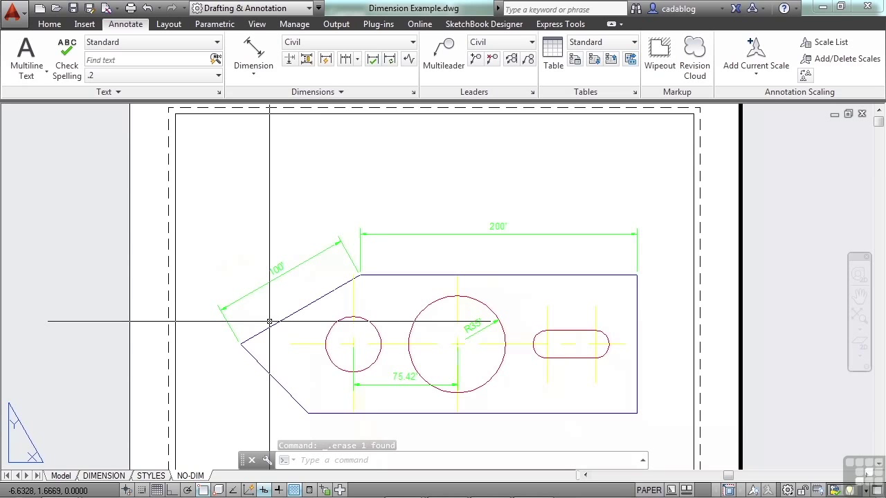
Step: Toggle object snap with F3 and confirm the snap modes in Drafting Settings (OS)
key(f3)
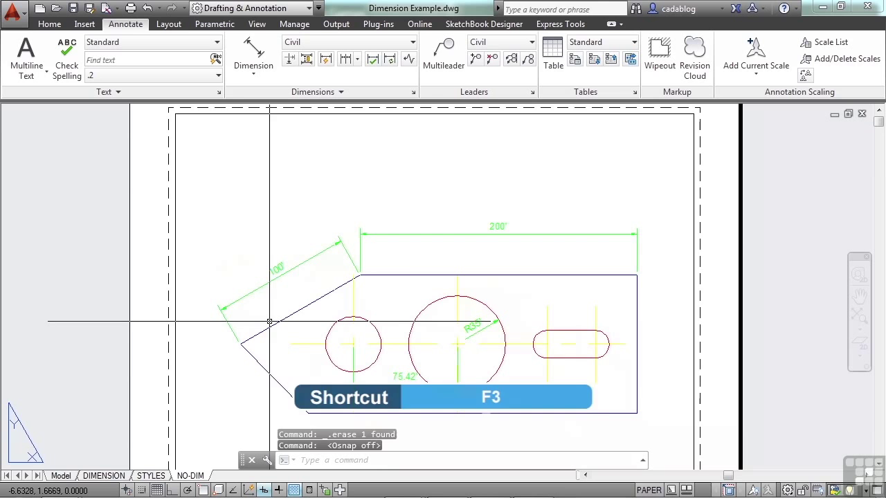
text(os)
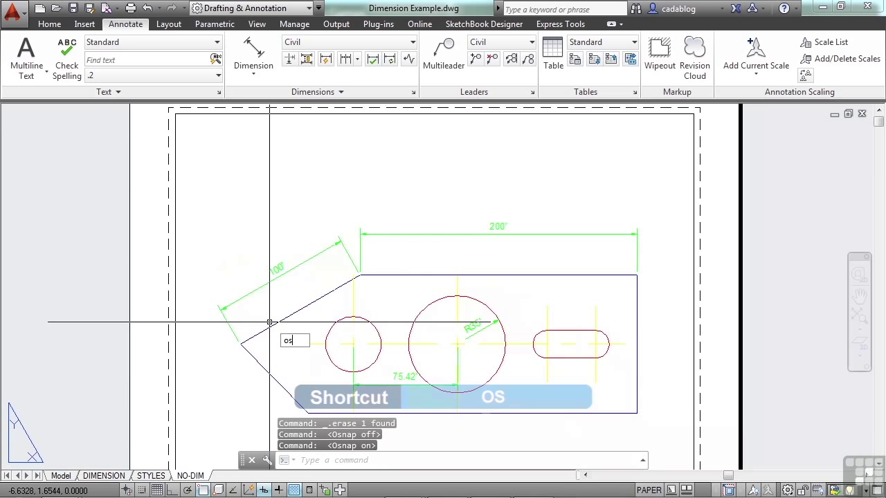
key(Return)
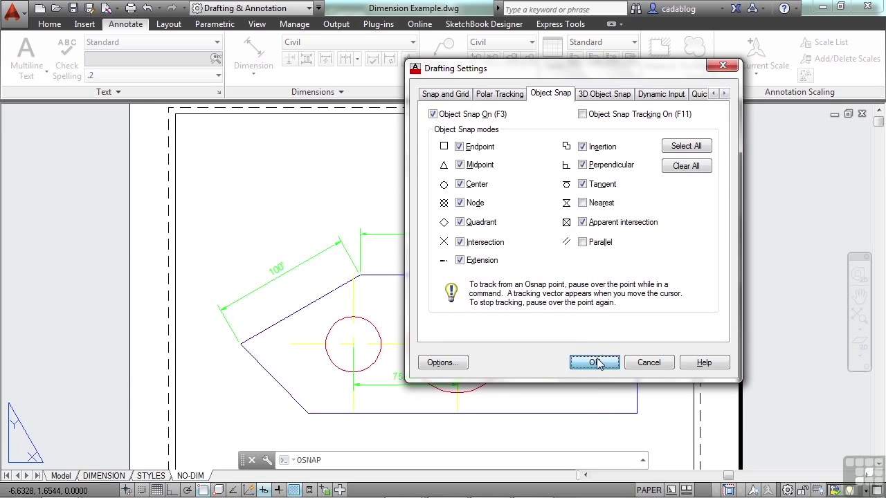
click(593, 362)
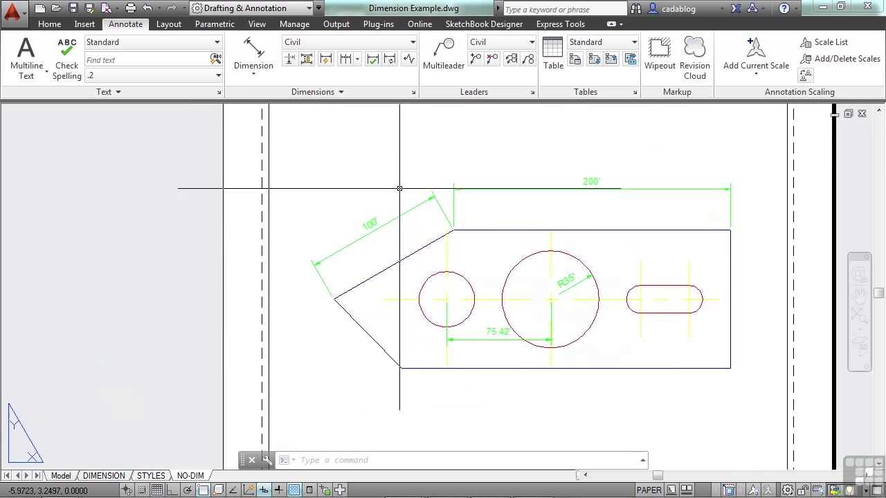
Step: Set the slanted 100 dimension's colour to Red in the Properties palette
key(ctrl+1)
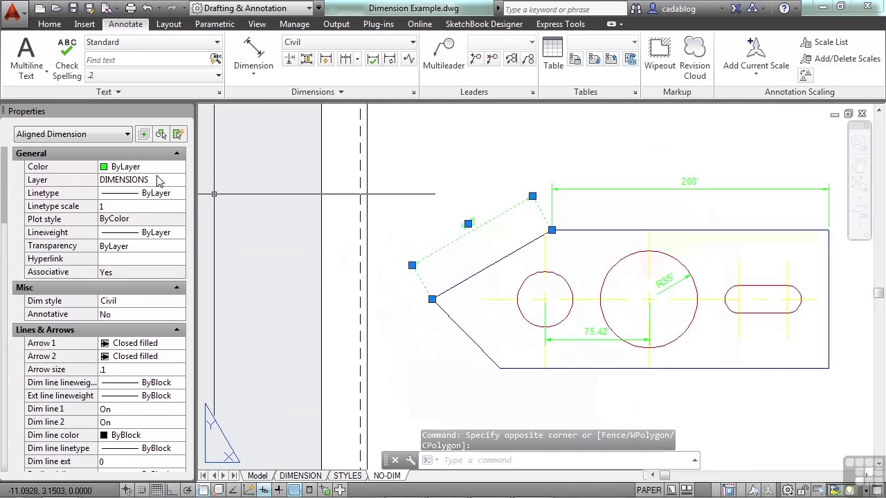
click(179, 166)
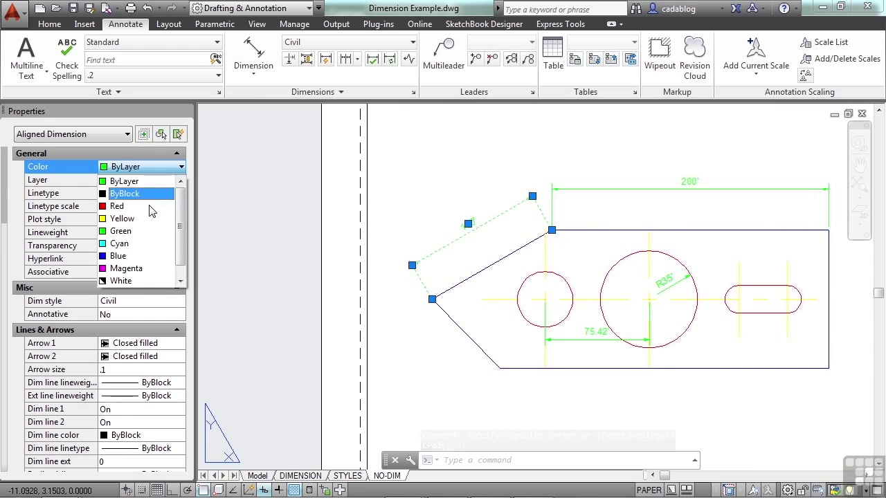
click(117, 206)
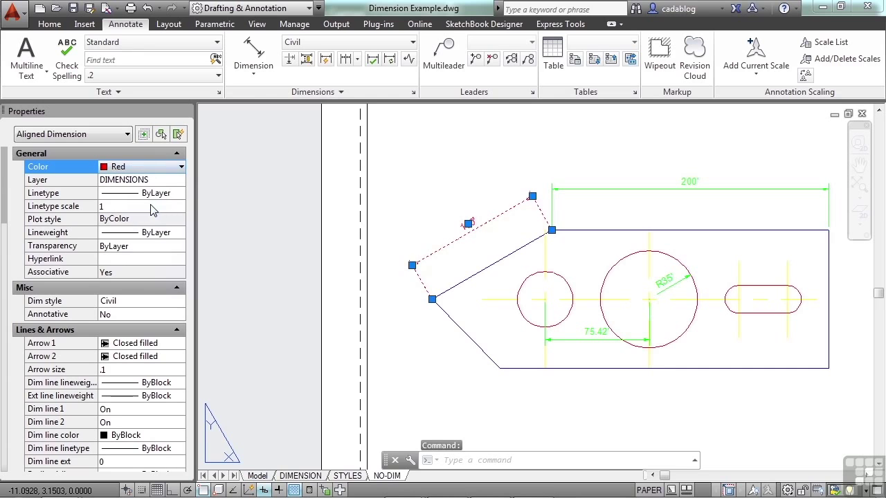
mouse_move(138, 249)
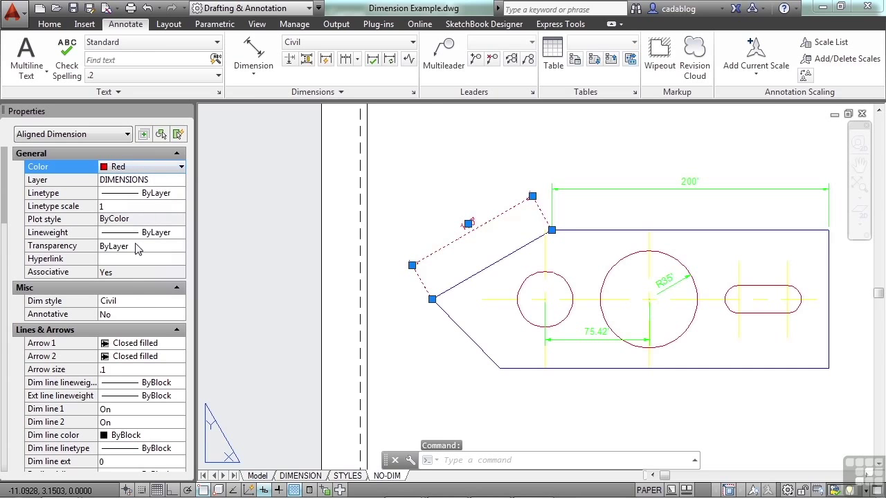
mouse_move(133, 264)
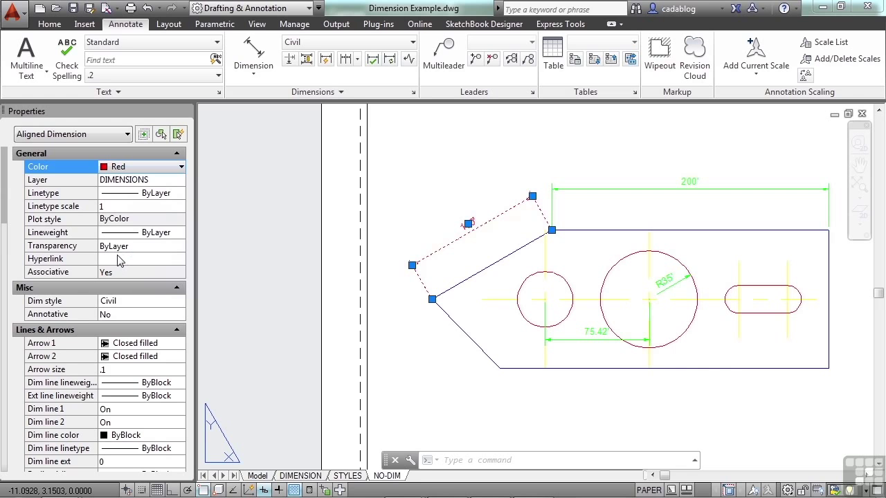
Step: Set both arrowheads of the red 100 dimension to Dot small, arrow size .3
scroll(down, 3)
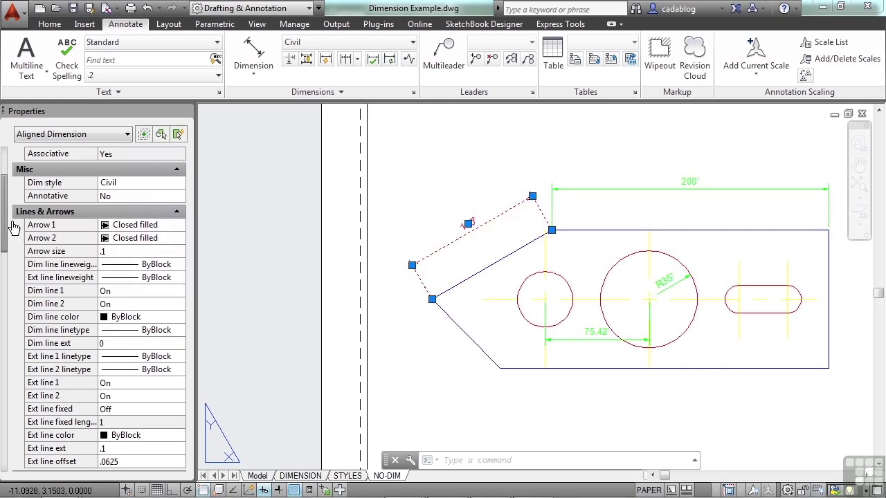
mouse_move(123, 191)
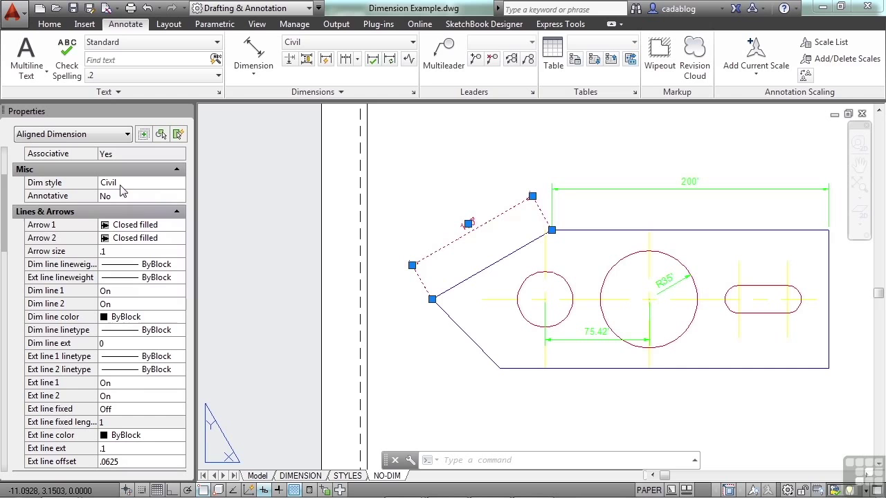
mouse_move(33, 232)
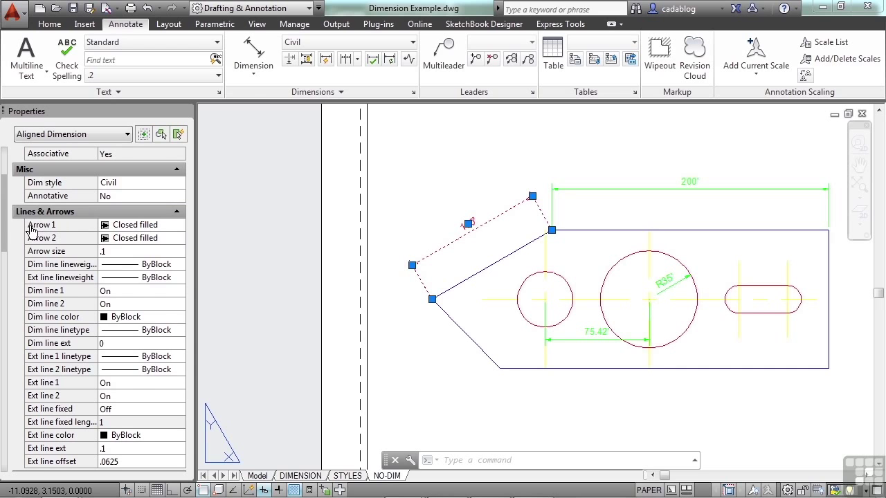
scroll(down, 3)
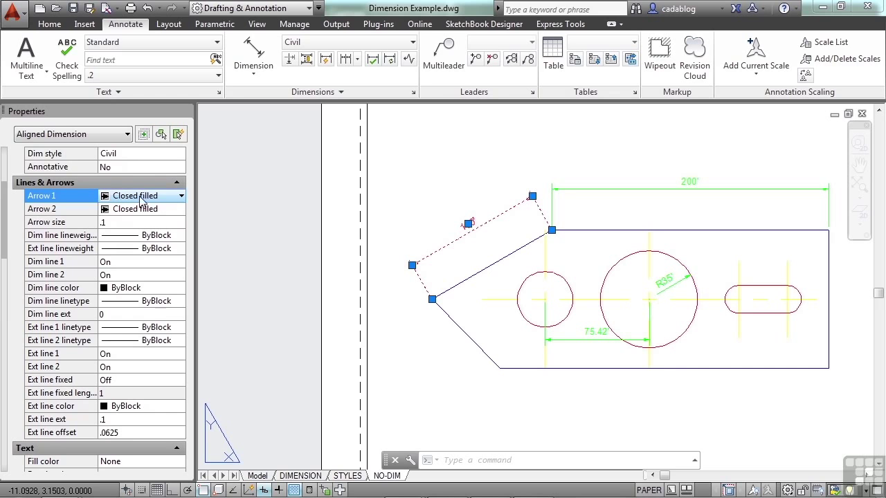
click(180, 196)
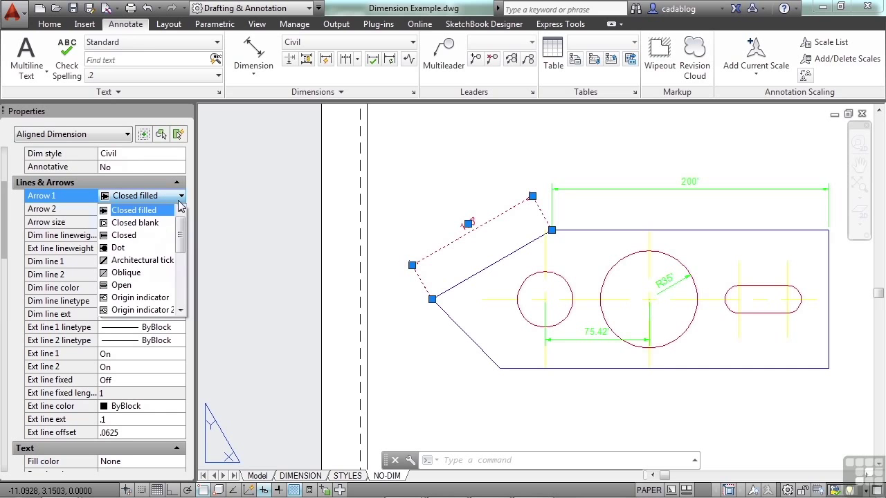
scroll(down, 3)
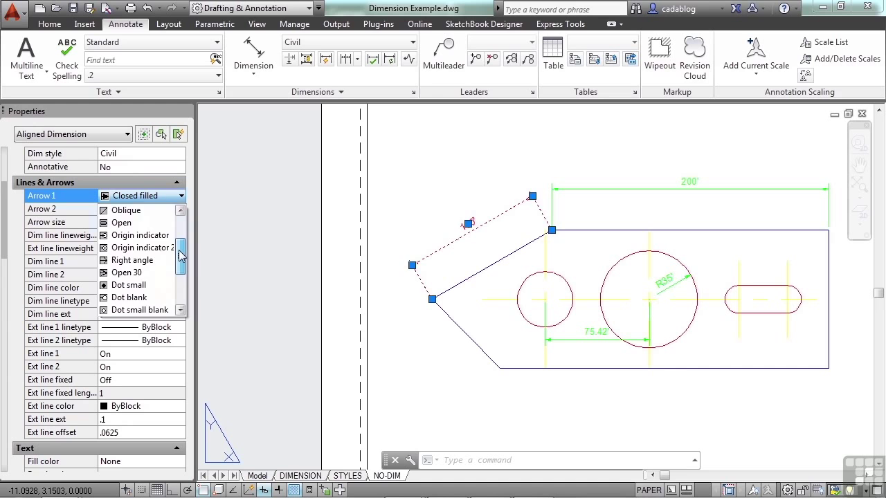
click(131, 259)
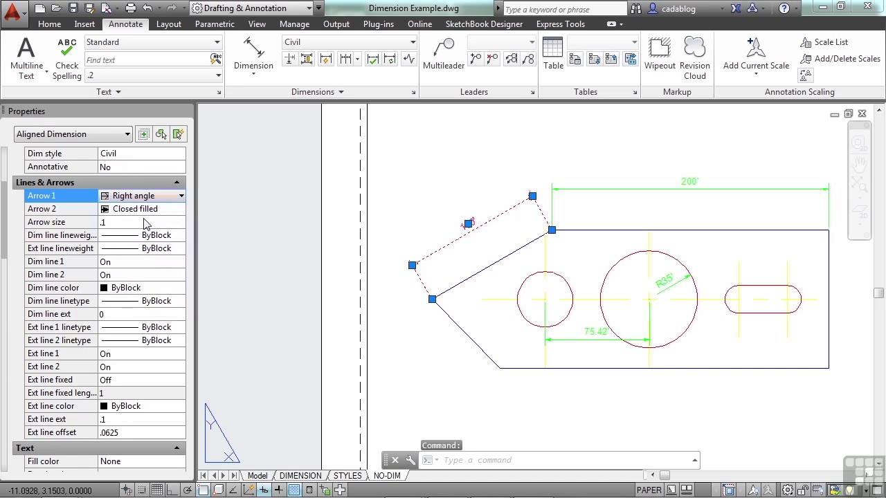
click(179, 195)
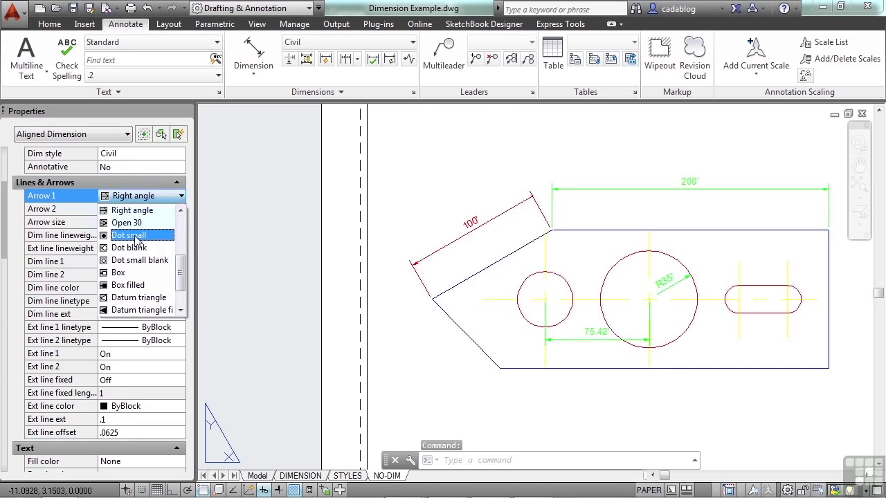
click(129, 236)
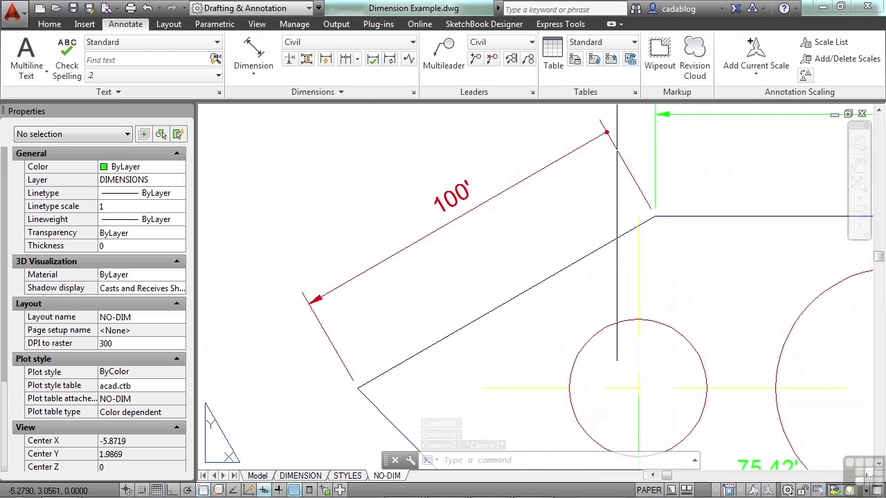
click(409, 240)
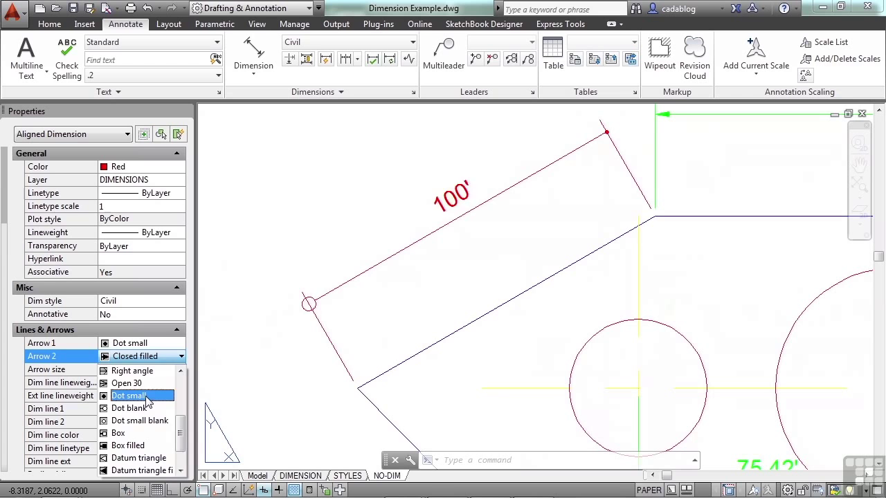
click(129, 395)
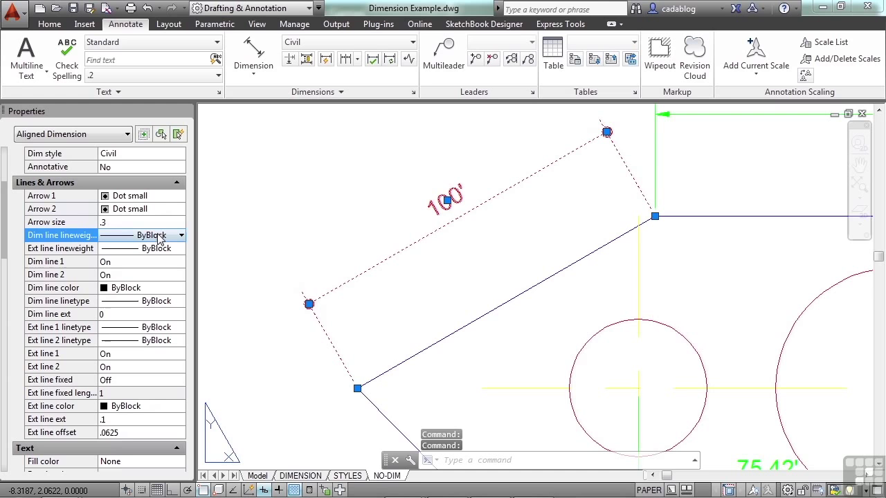
mouse_move(163, 272)
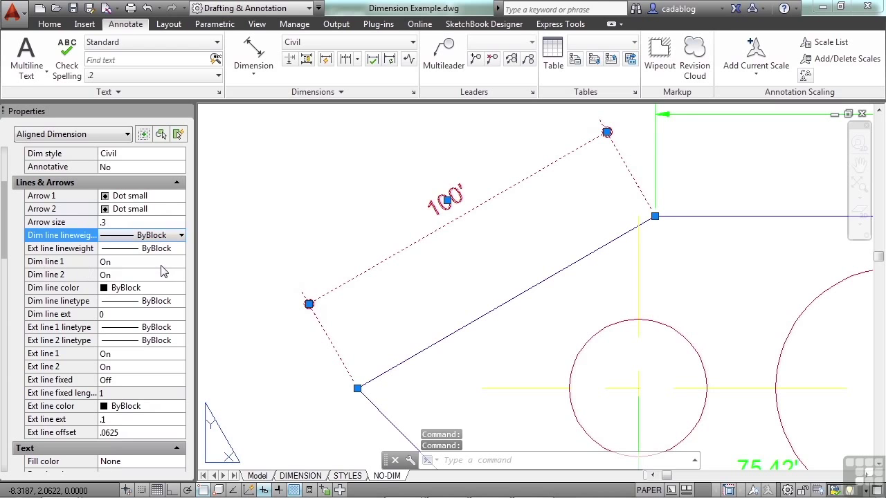
Step: Set Ext line 1 and Ext line 2 of the red 100 dimension to Off
click(139, 262)
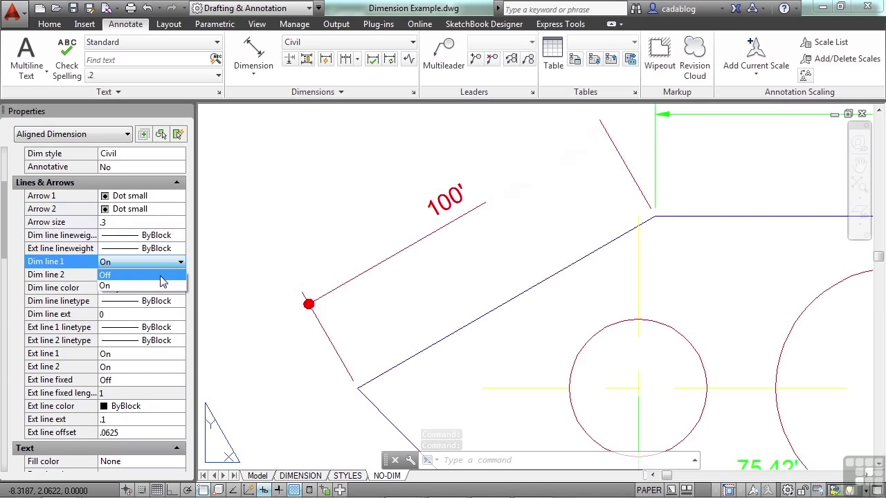
click(105, 274)
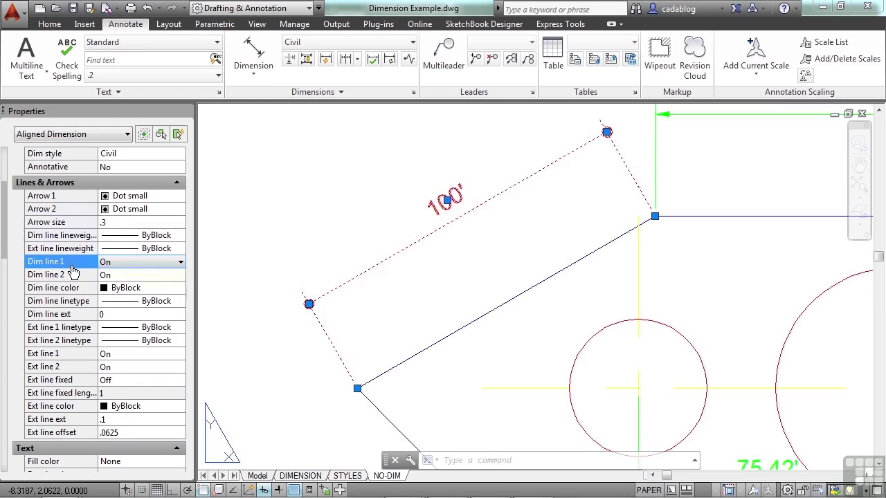
scroll(down, 3)
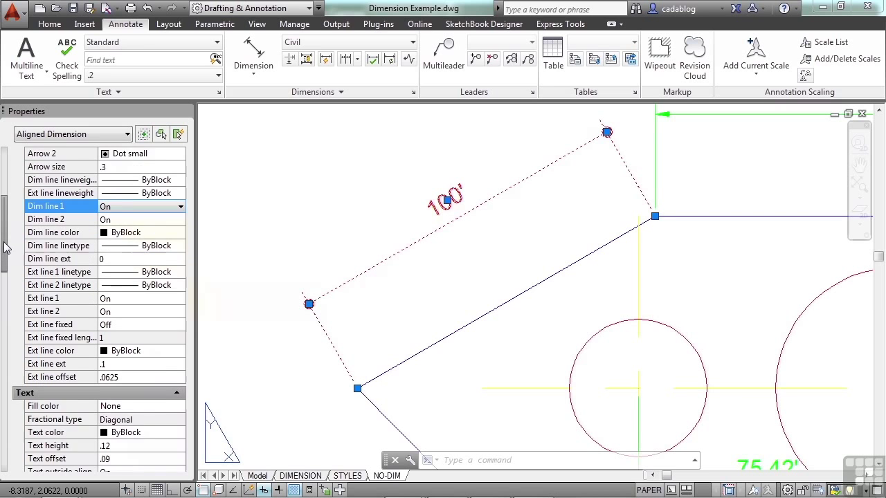
scroll(down, 3)
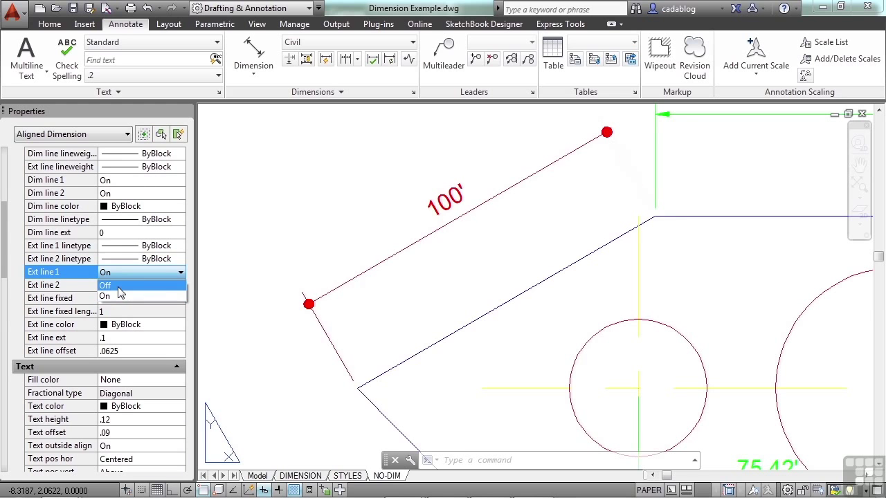
click(105, 284)
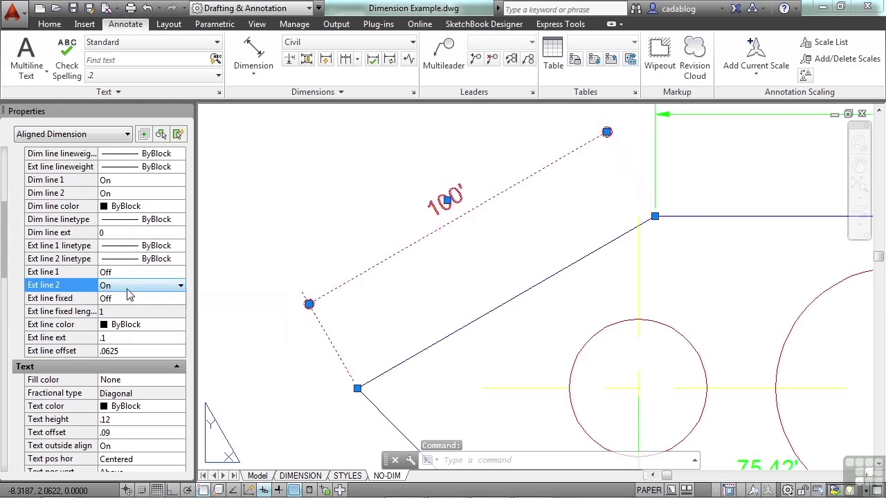
click(142, 285)
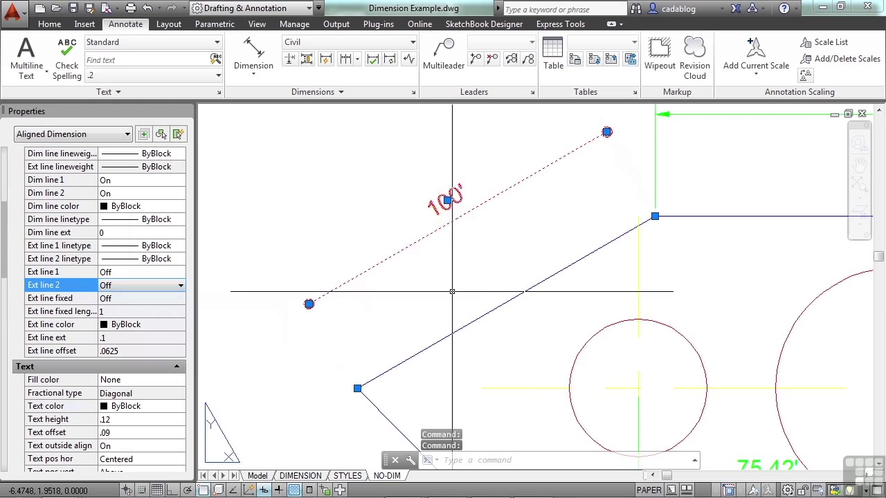
key(Escape)
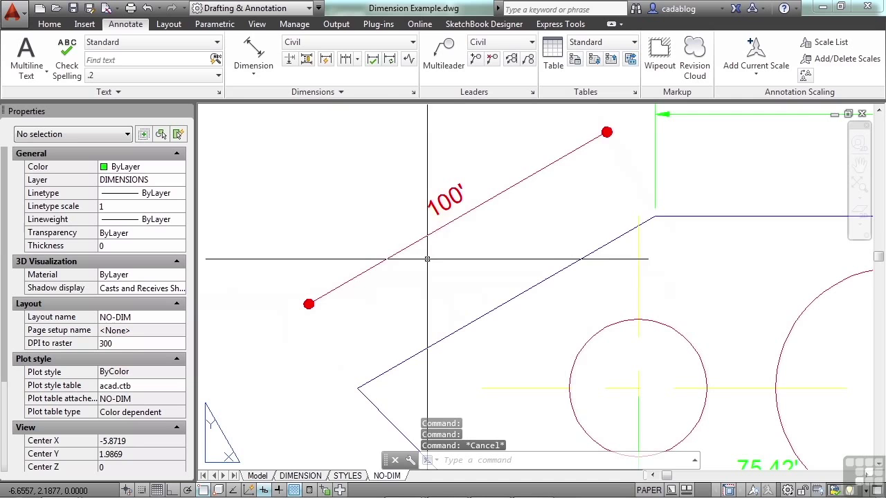
mouse_move(651, 218)
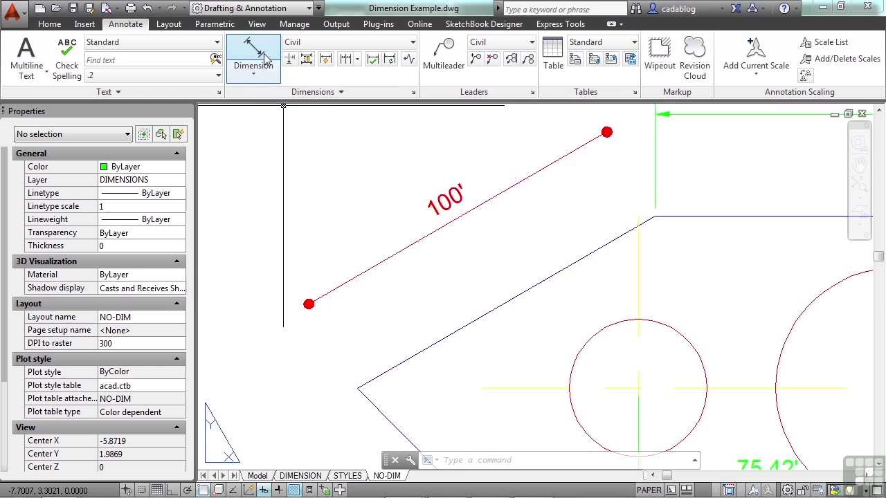
click(446, 201)
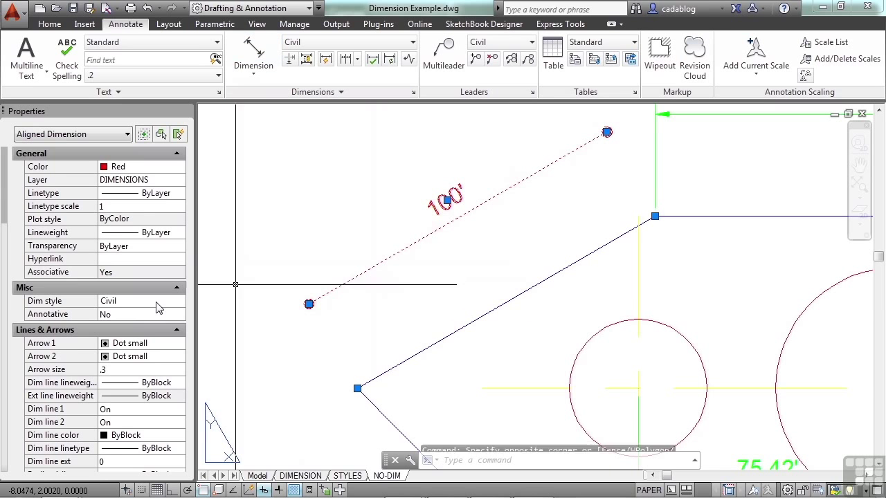
scroll(down, 3)
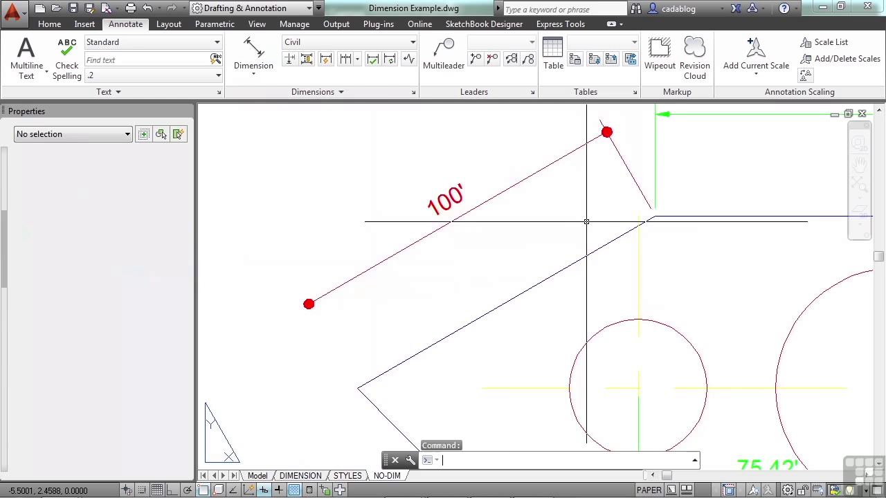
Step: Hide the second extension line of the green 100 aligned dimension
click(253, 52)
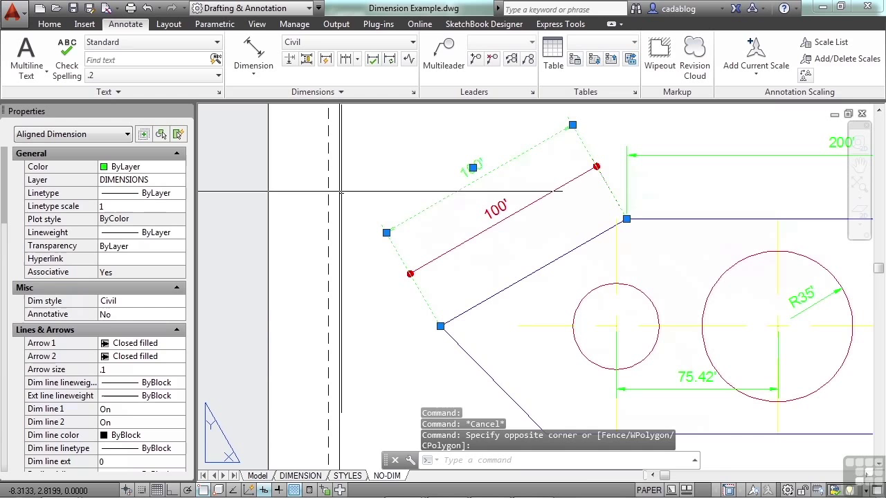
scroll(down, 3)
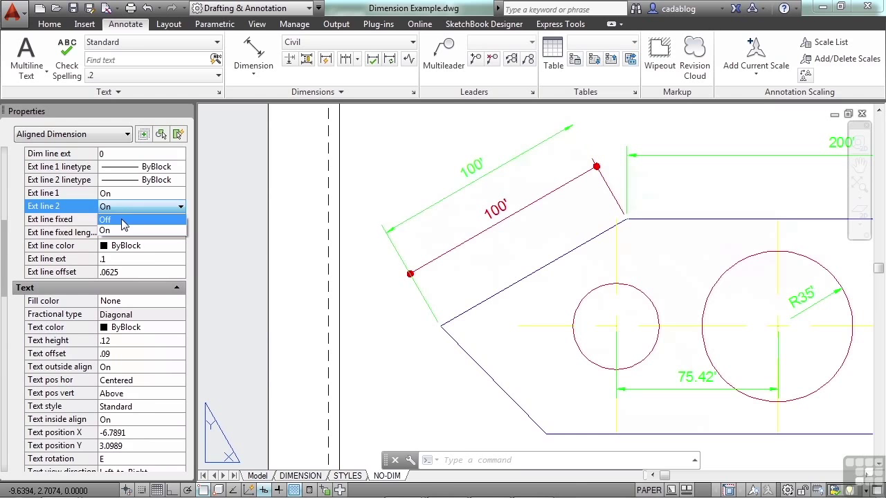
click(106, 220)
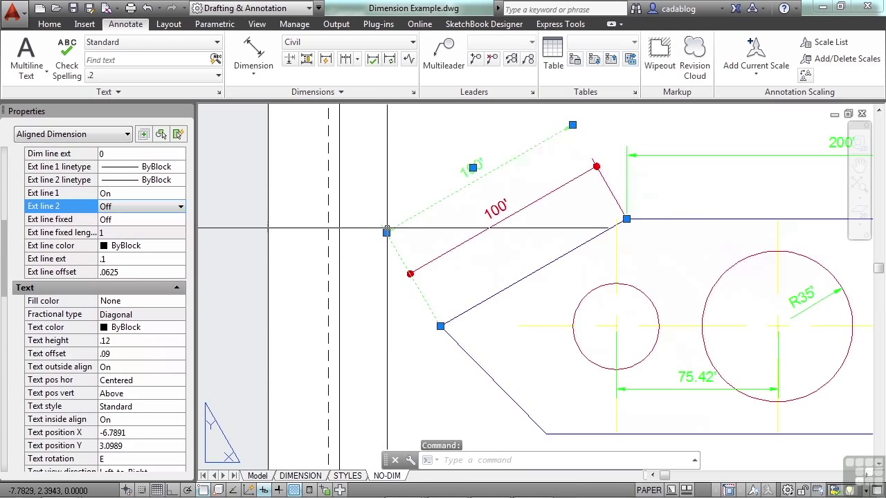
key(Escape)
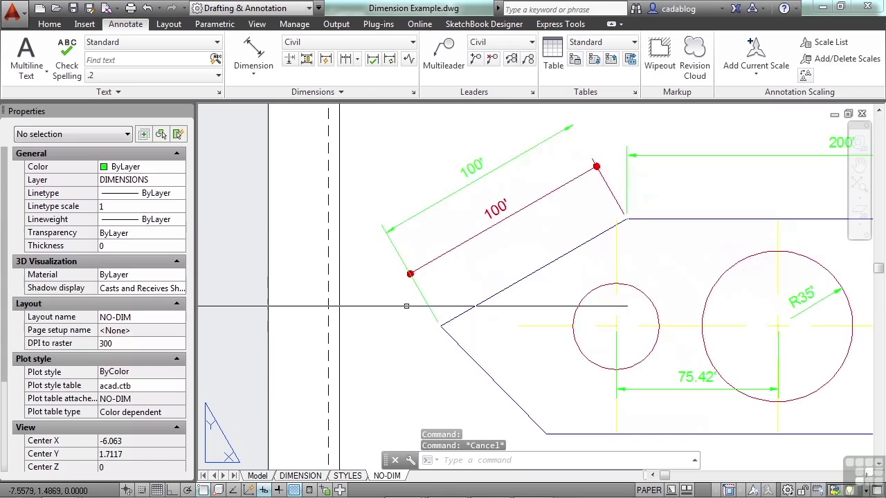
mouse_move(424, 281)
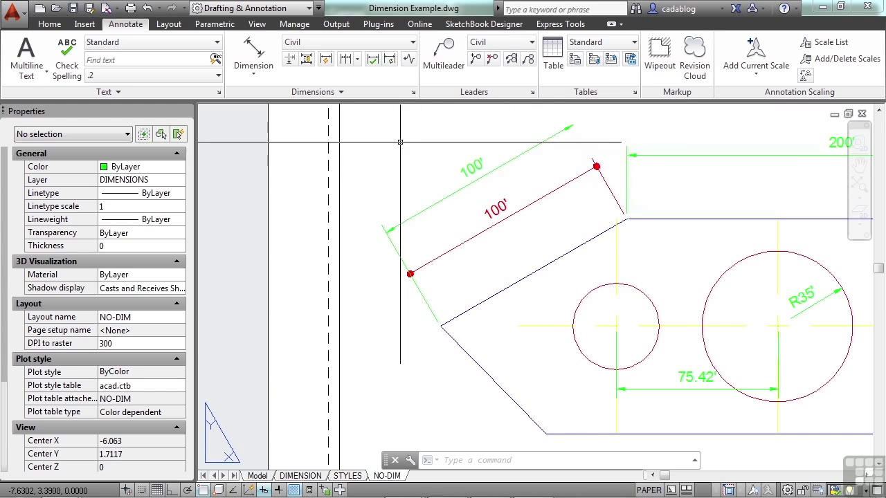
mouse_move(607, 180)
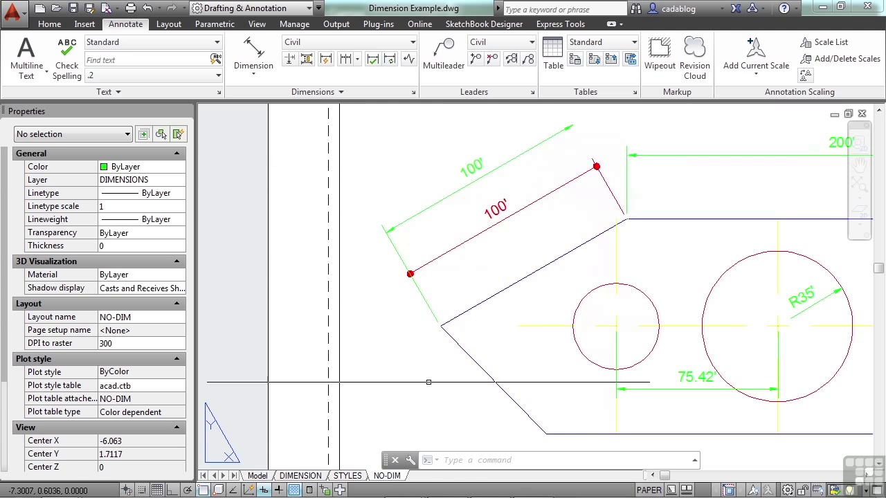
mouse_move(605, 220)
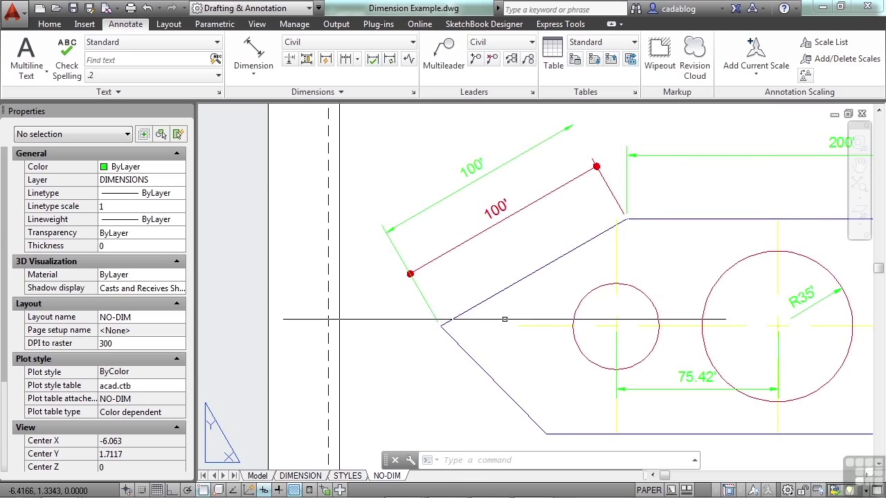
mouse_move(456, 266)
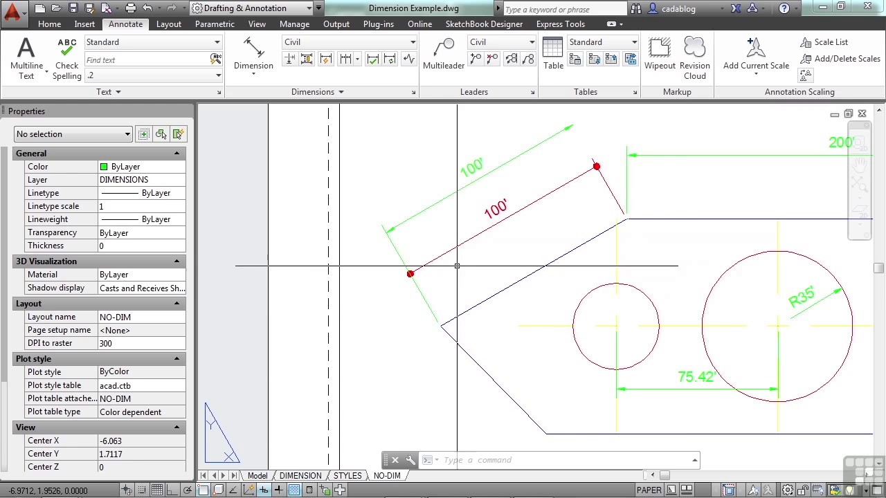
mouse_move(272, 297)
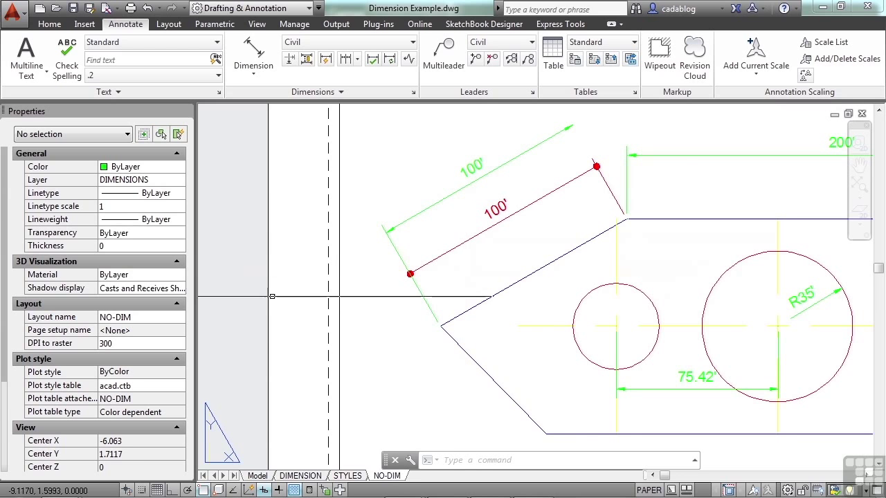
mouse_move(391, 280)
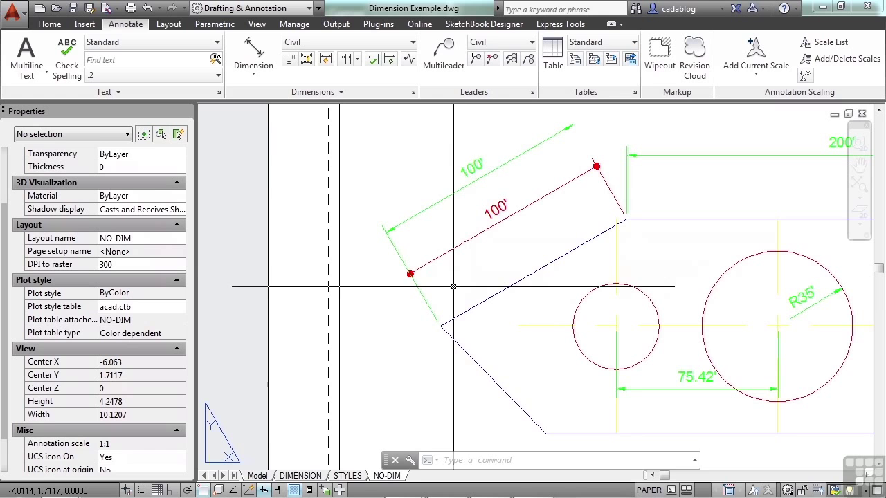
mouse_move(281, 273)
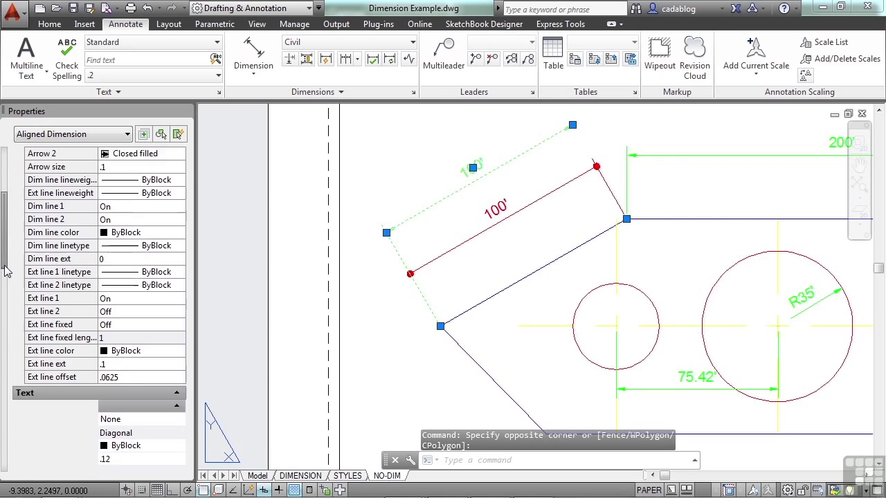
Step: Override the green dimension's text with 'dimension <>' so it reads 'dimension 100'
scroll(down, 3)
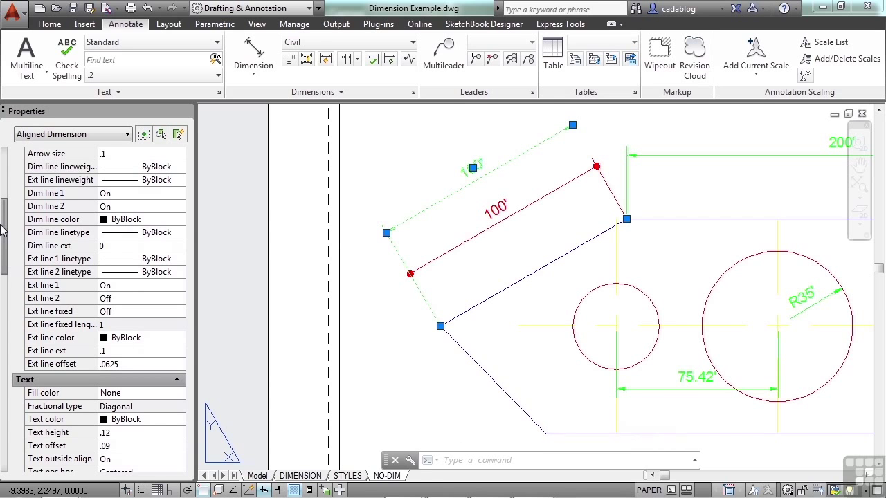
scroll(down, 3)
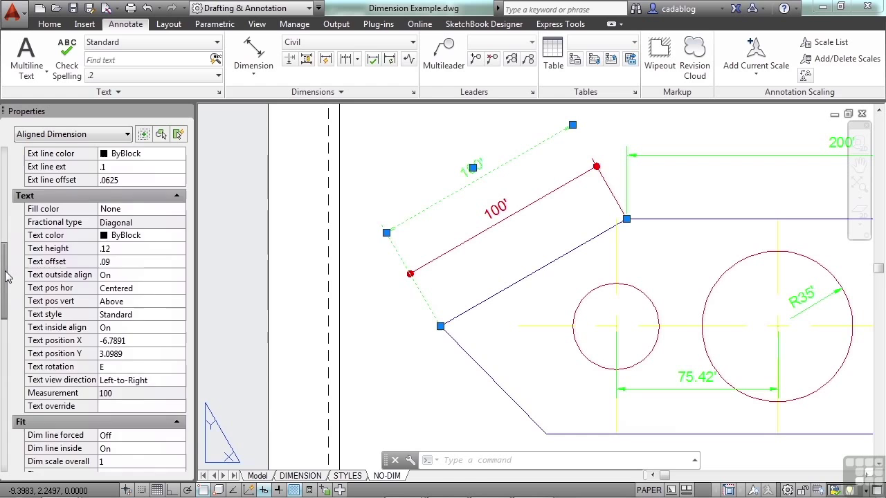
scroll(down, 3)
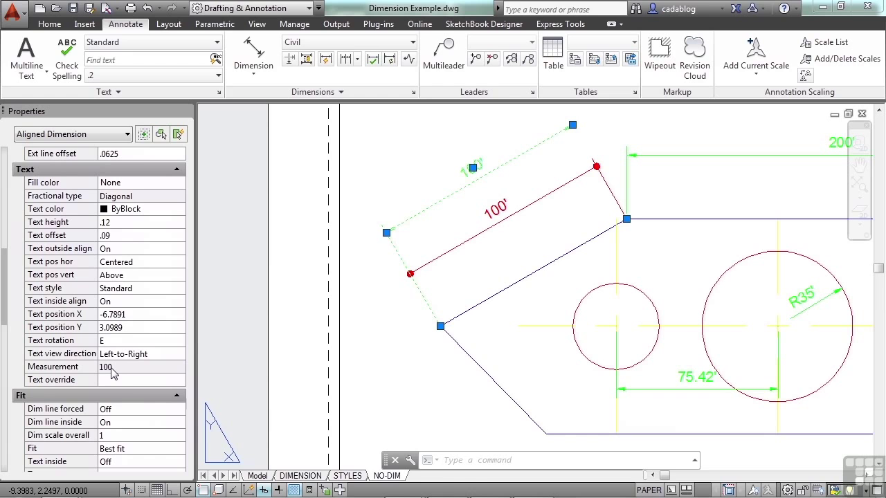
mouse_move(118, 387)
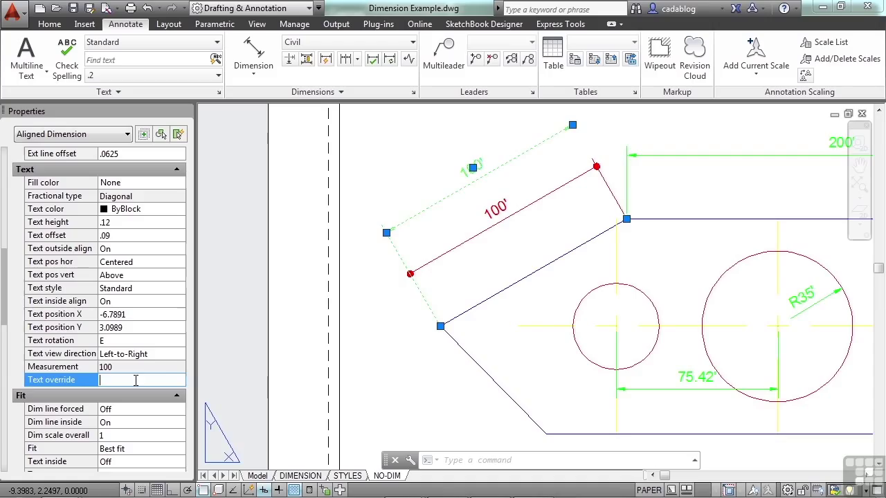
text(dim)
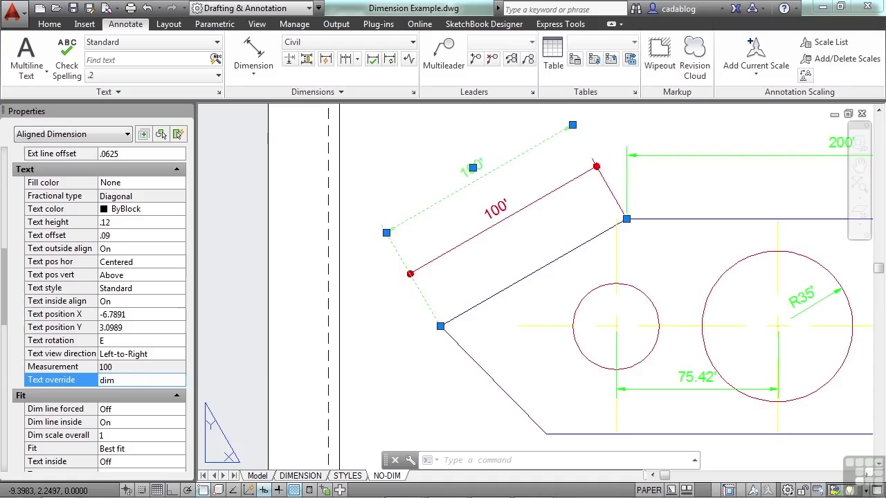
text(dimension)
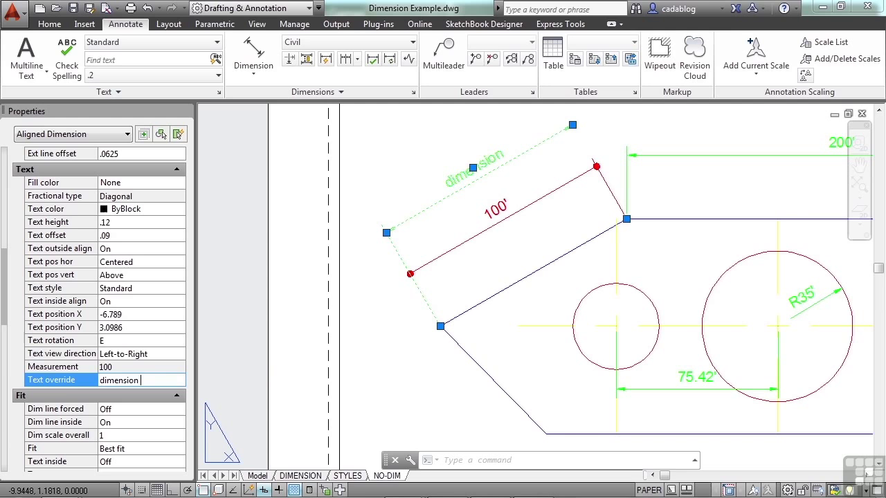
text(<>)
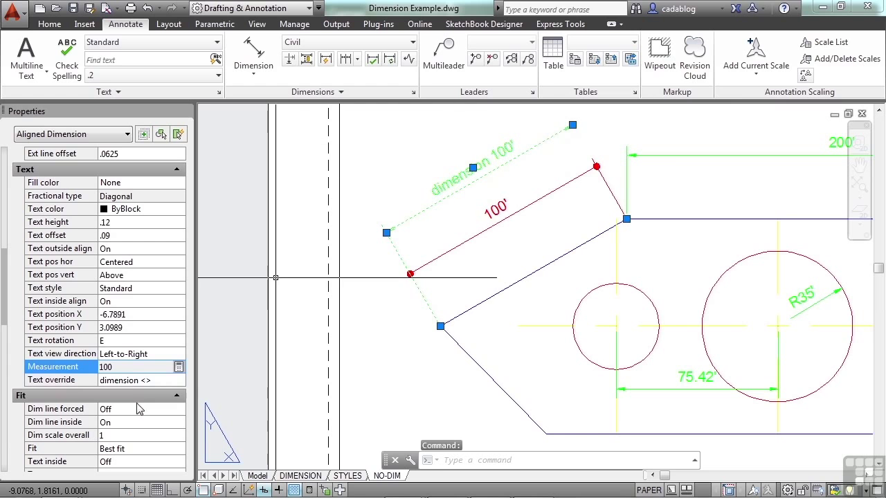
click(131, 380)
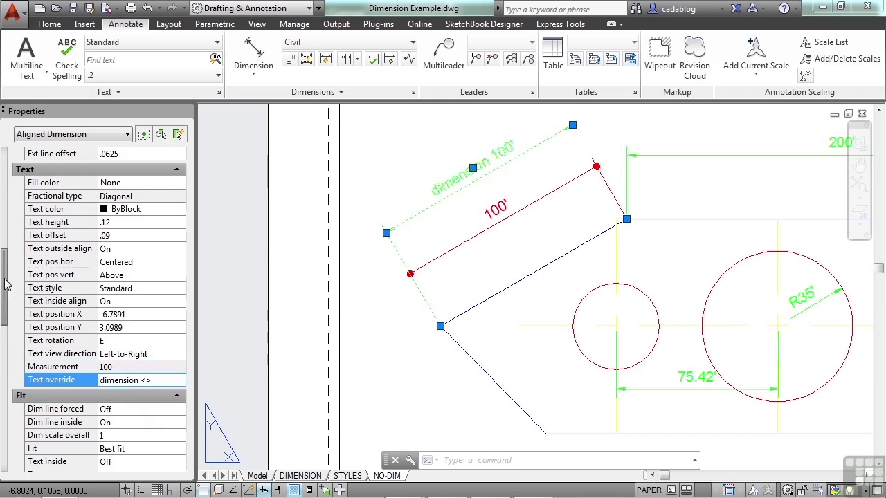
Step: Leave the 100' dimension's forced dimension line off and set its Fit to Text and Arrows
scroll(down, 3)
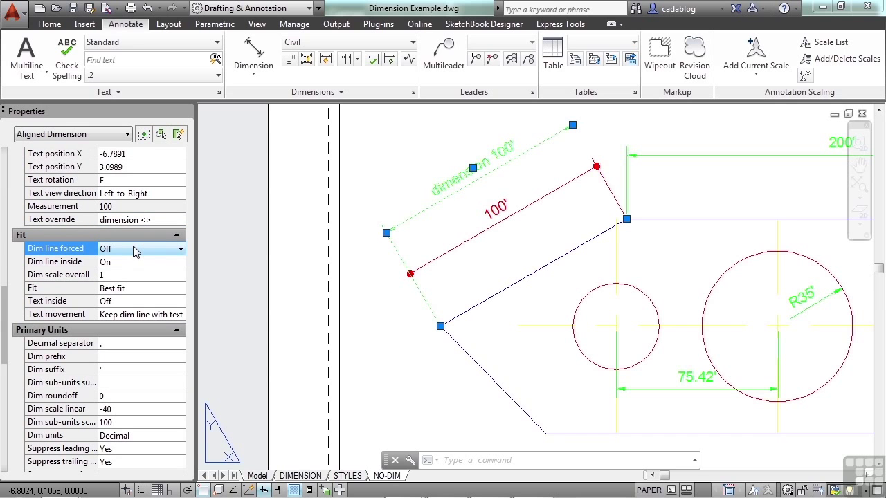
click(142, 249)
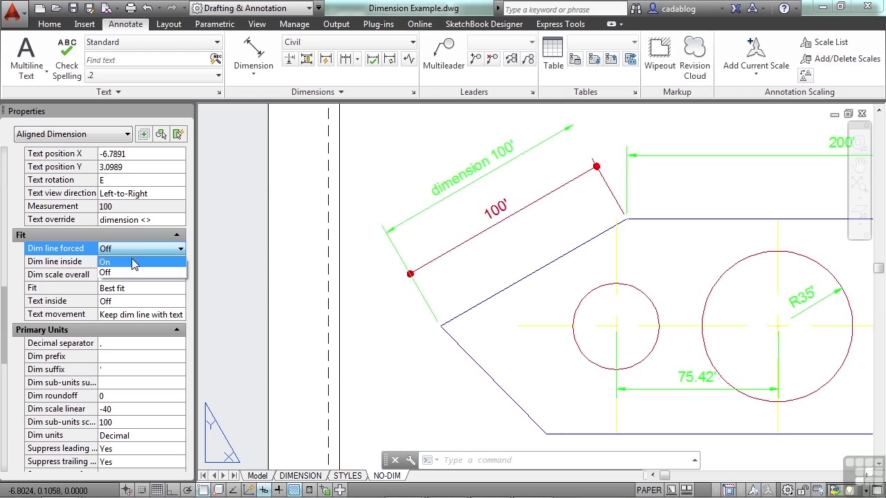
click(105, 261)
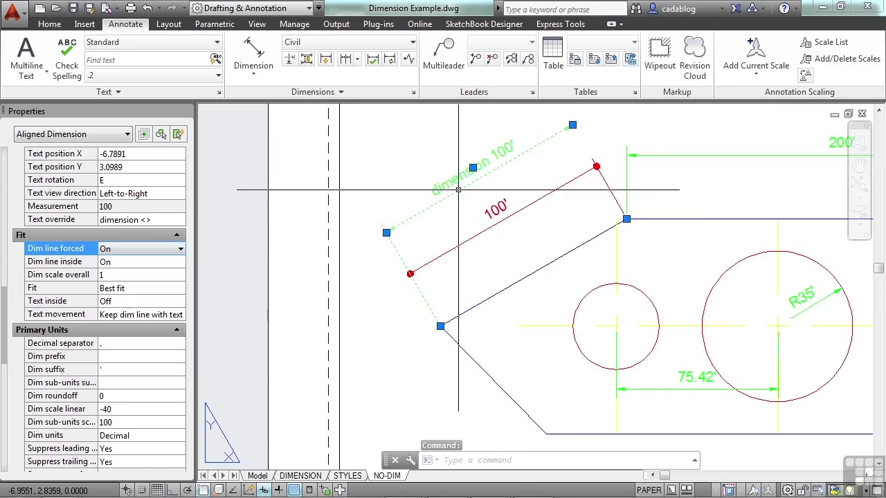
mouse_move(557, 260)
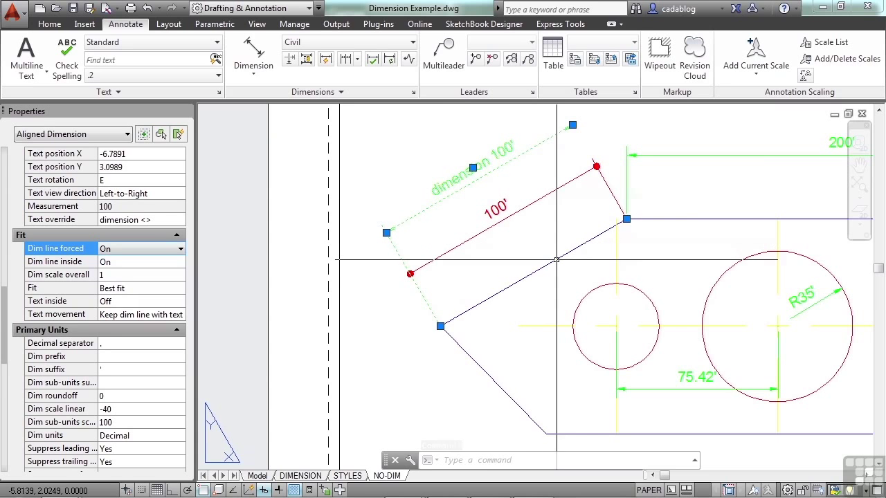
click(179, 248)
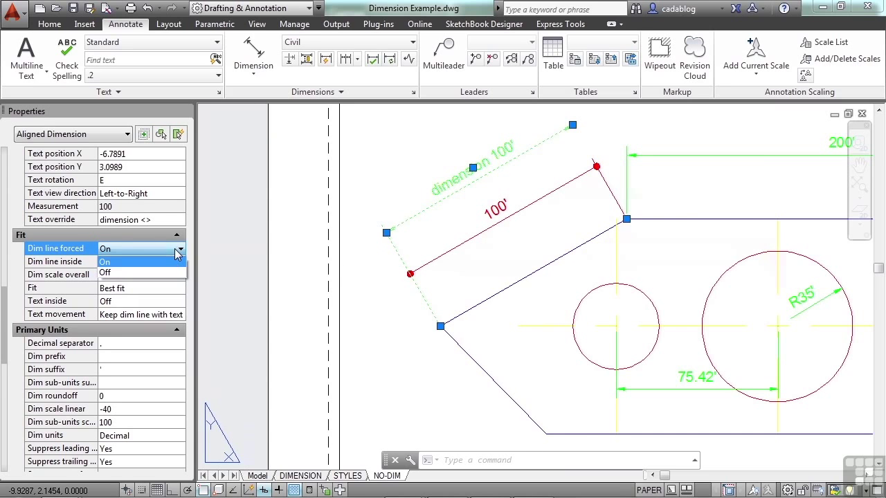
click(105, 272)
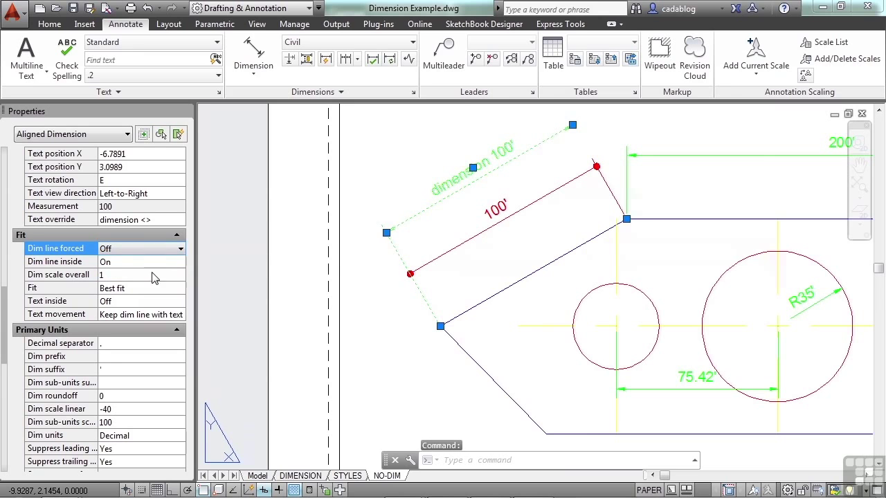
click(179, 288)
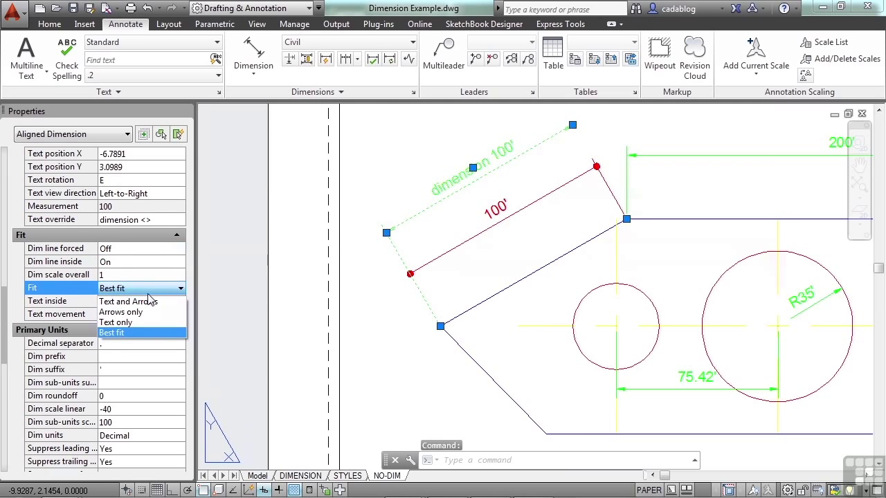
click(128, 301)
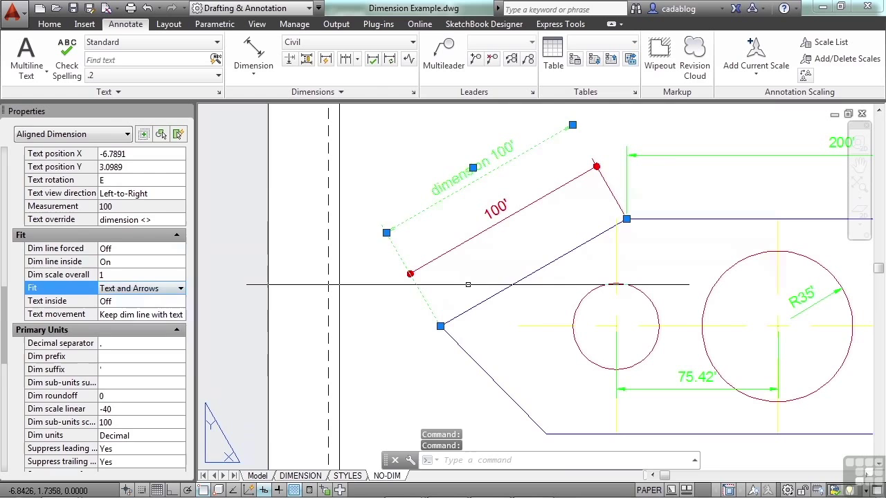
key(Escape)
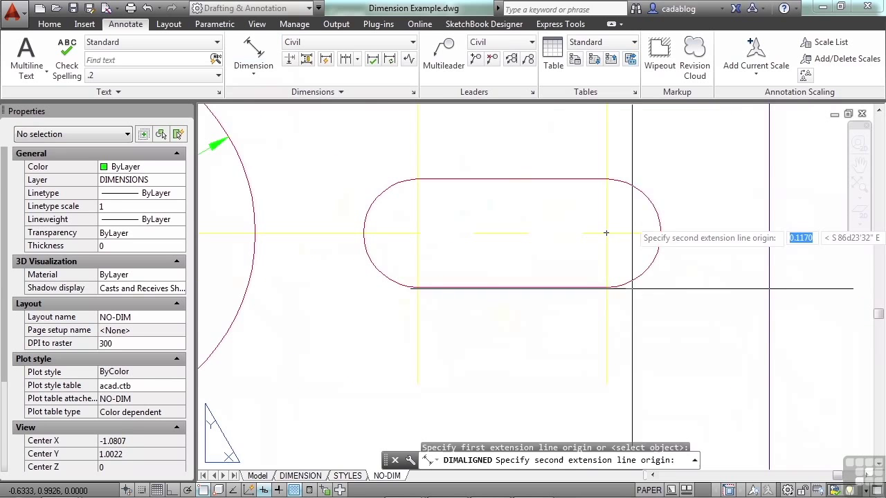
Step: Place the slot's 20' aligned dimension and switch its style from Civil to BOLD
click(650, 206)
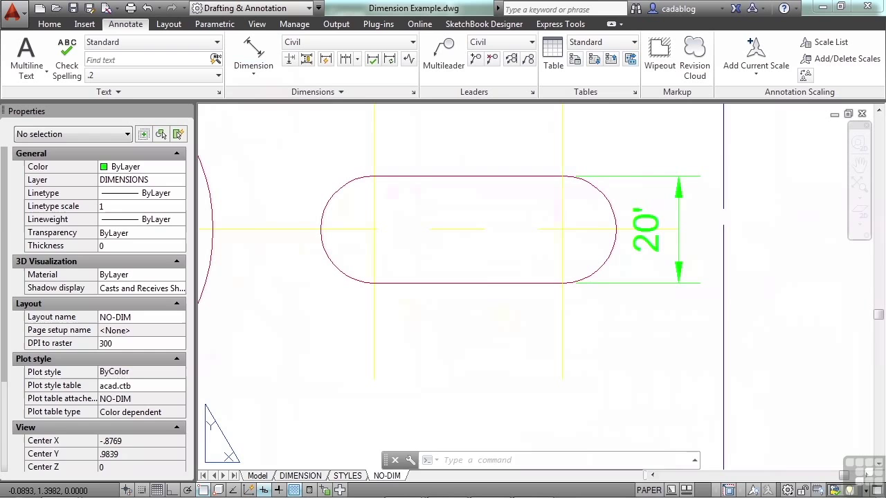
click(644, 229)
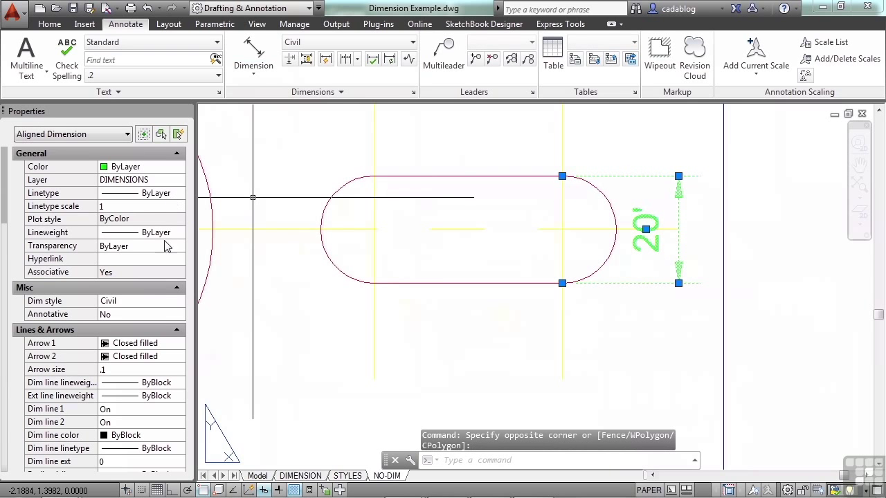
click(90, 300)
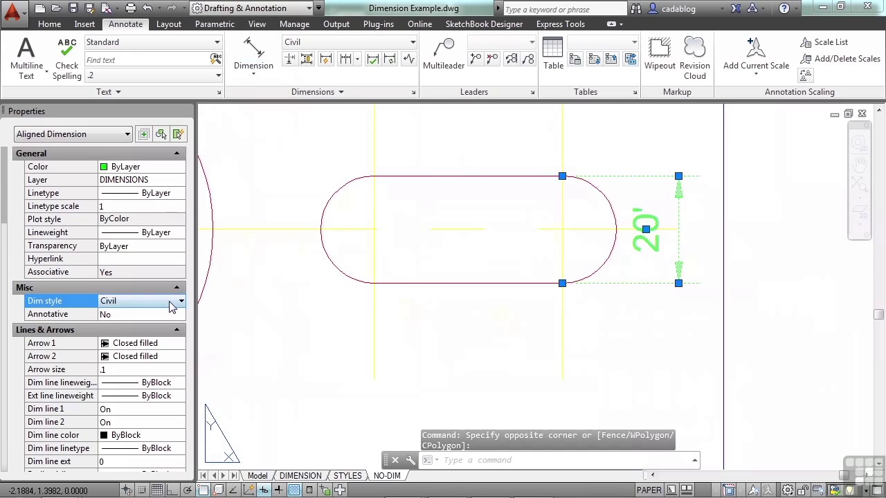
click(142, 300)
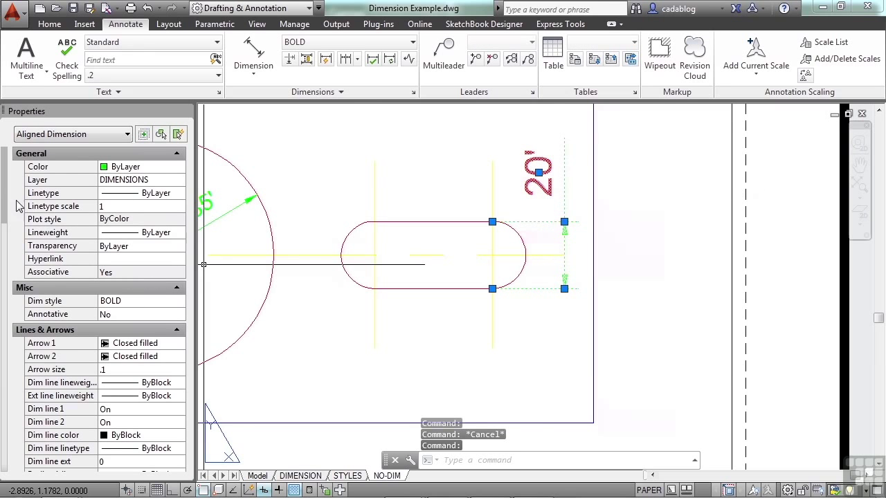
Step: Set the 20' dimension to Arrows only fit, text inside on, and Move text, add leader
scroll(down, 3)
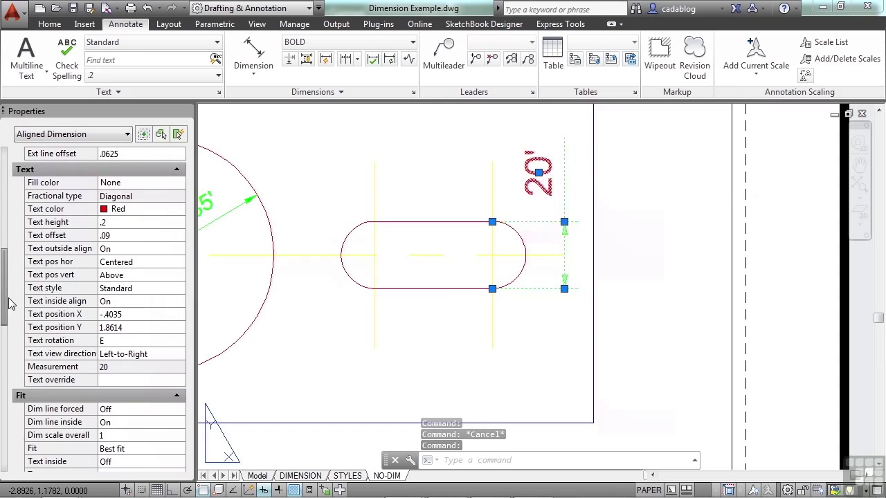
scroll(down, 3)
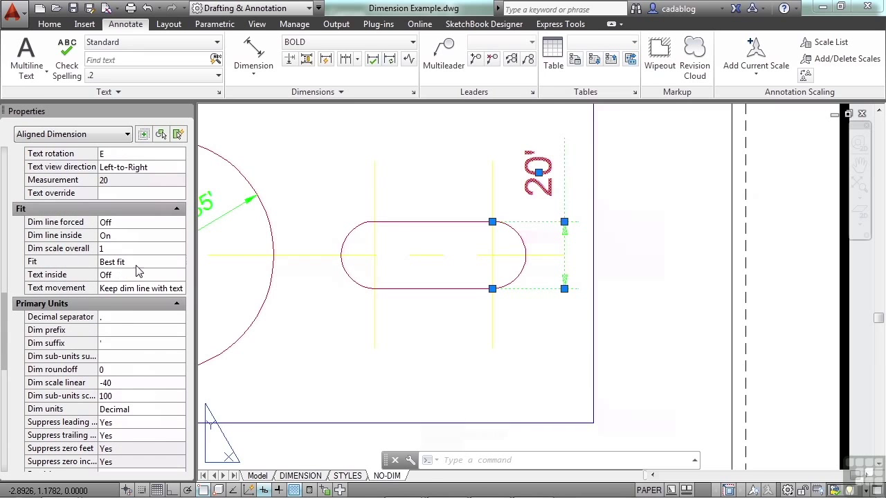
click(180, 262)
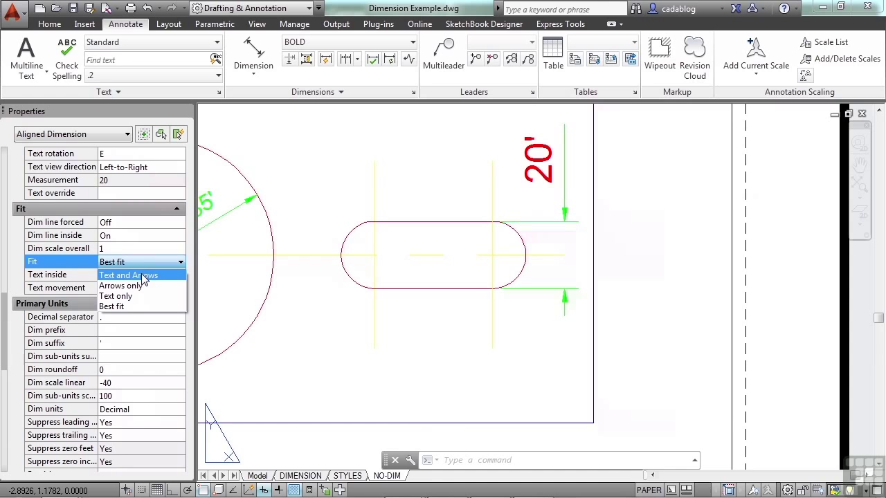
mouse_move(135, 286)
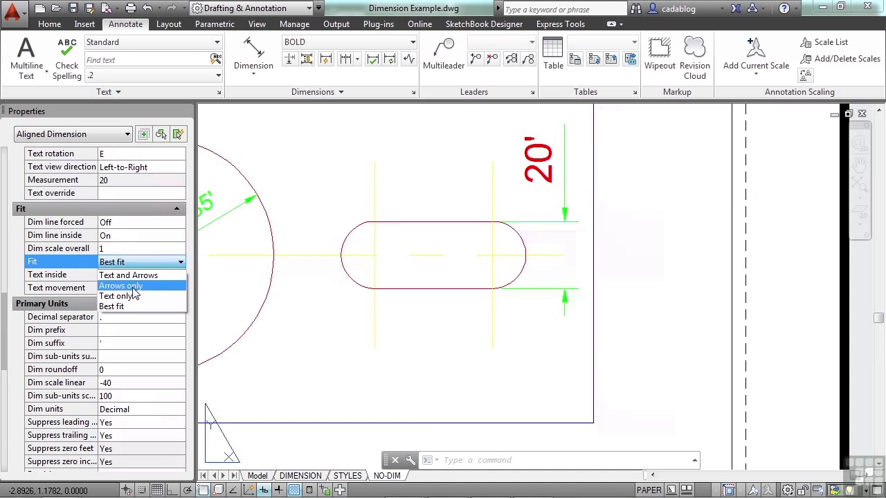
mouse_move(116, 296)
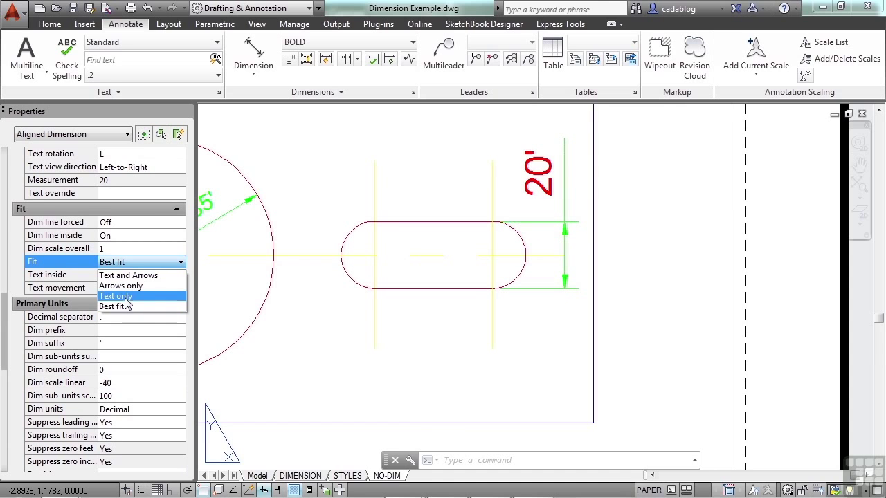
mouse_move(128, 299)
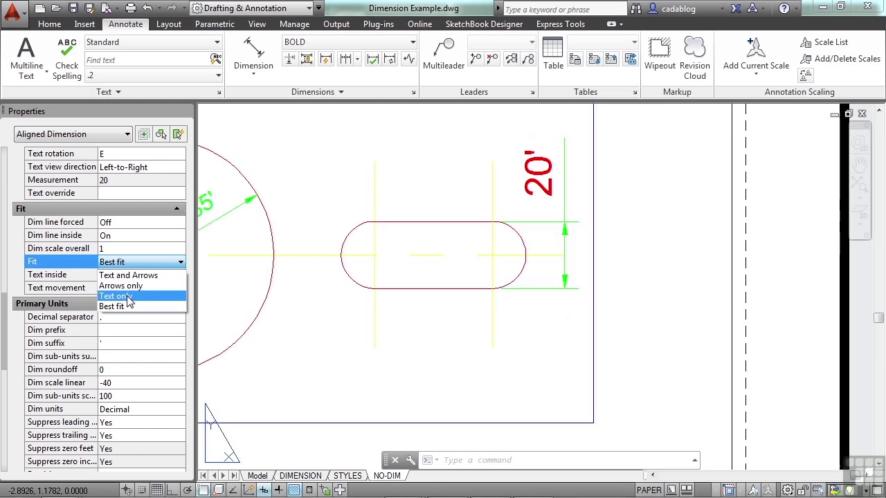
mouse_move(126, 286)
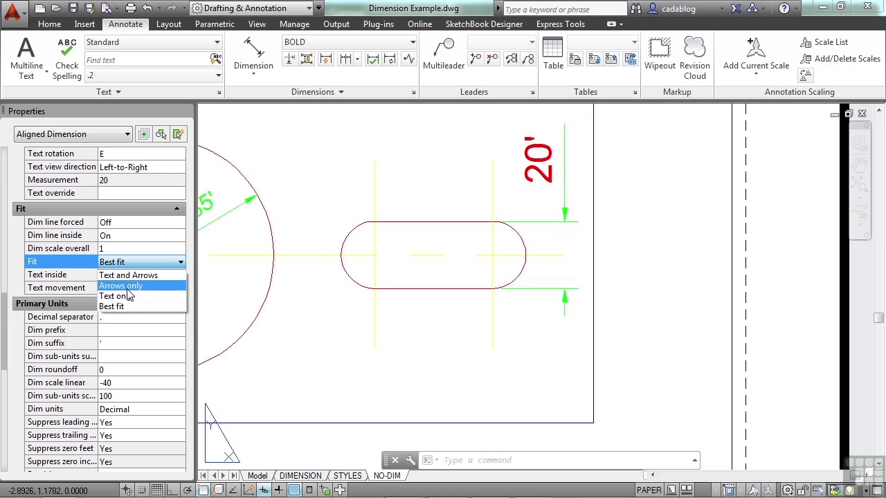
mouse_move(118, 296)
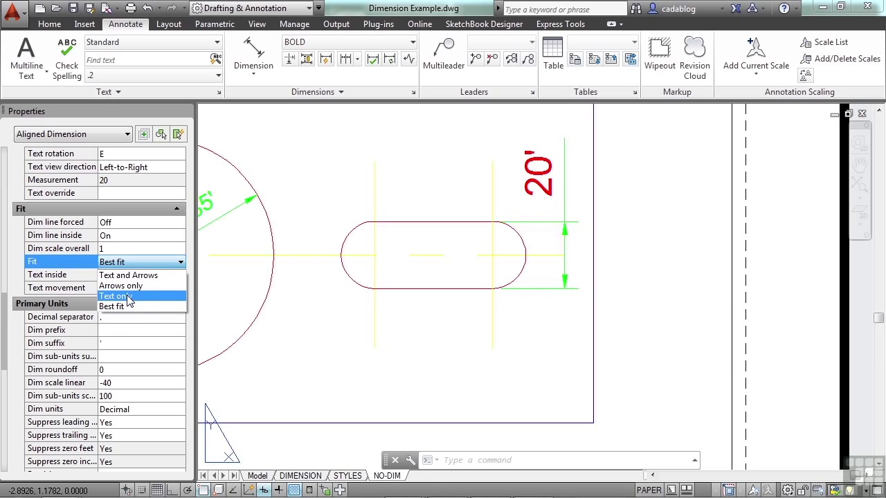
click(121, 285)
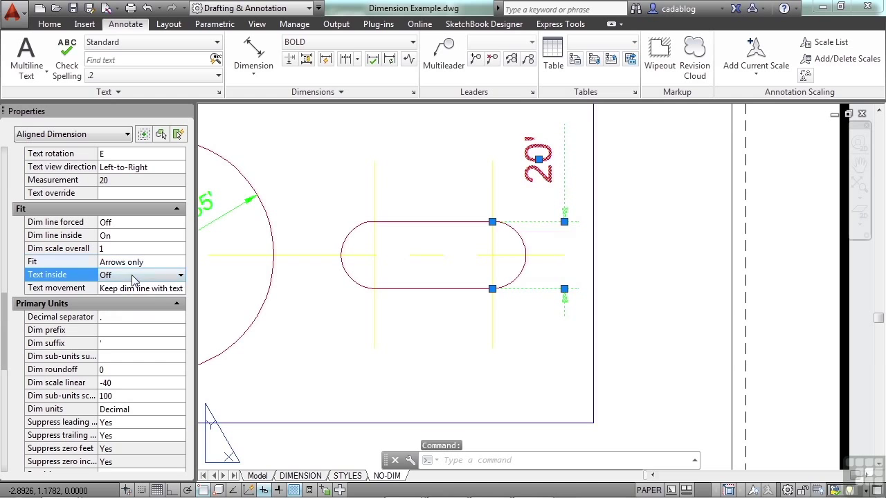
click(142, 275)
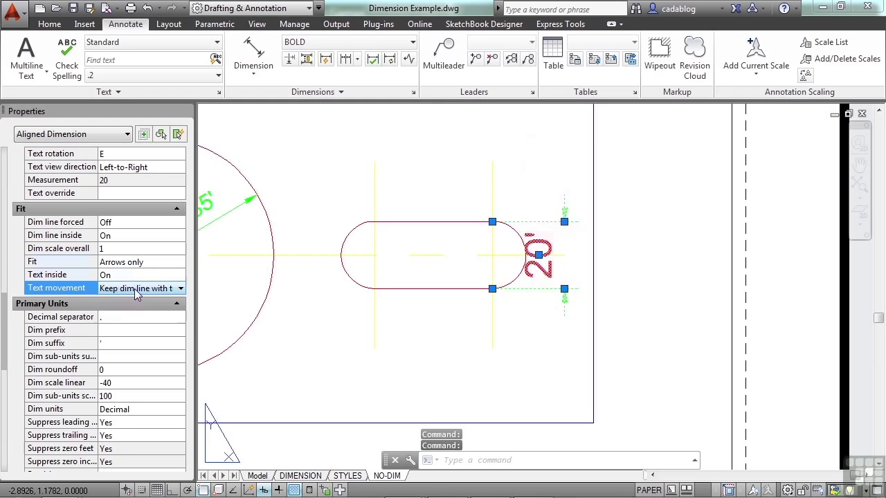
click(180, 288)
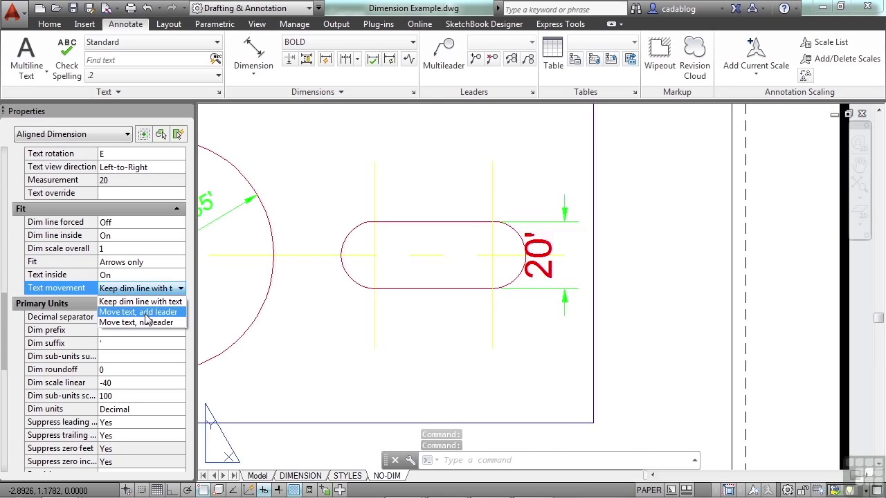
click(138, 311)
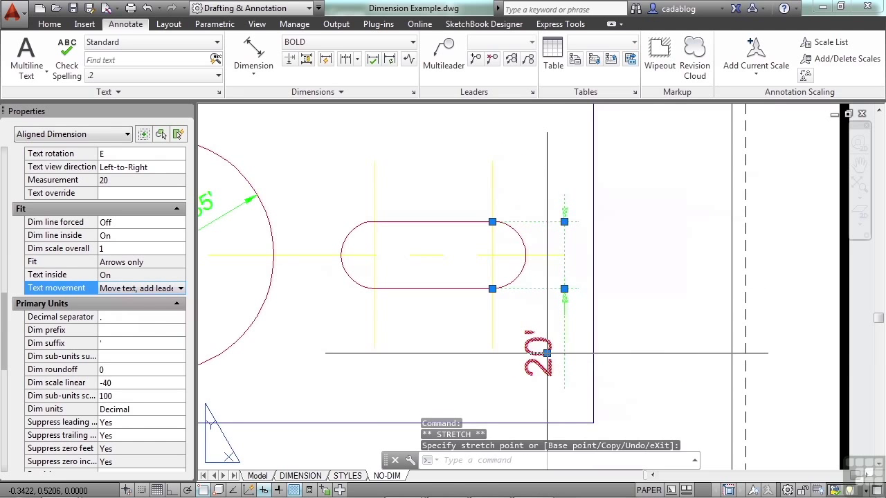
key(Escape)
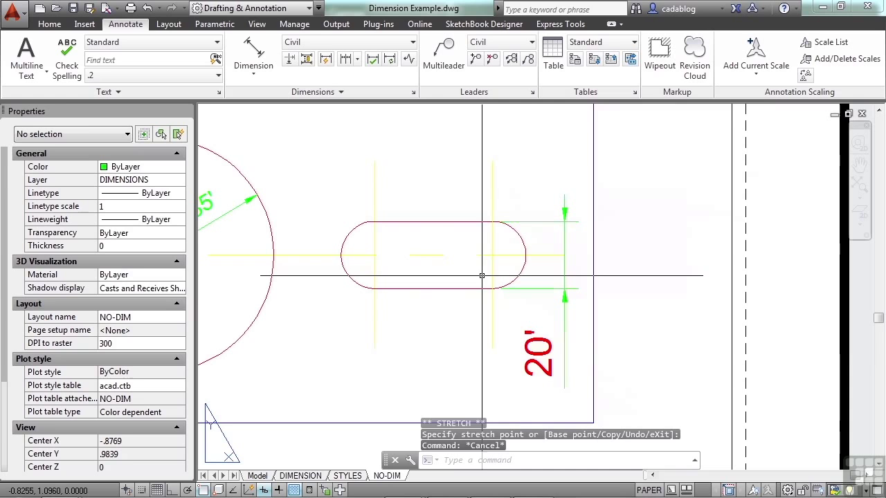
mouse_move(434, 265)
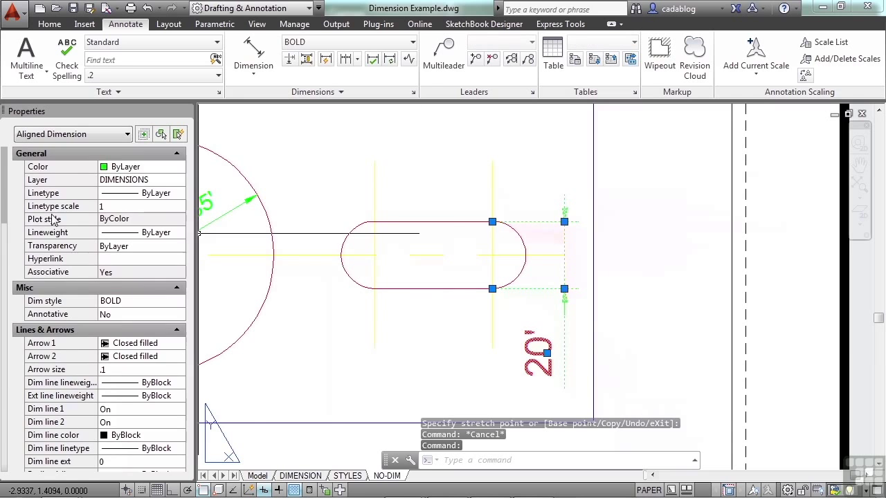
scroll(down, 3)
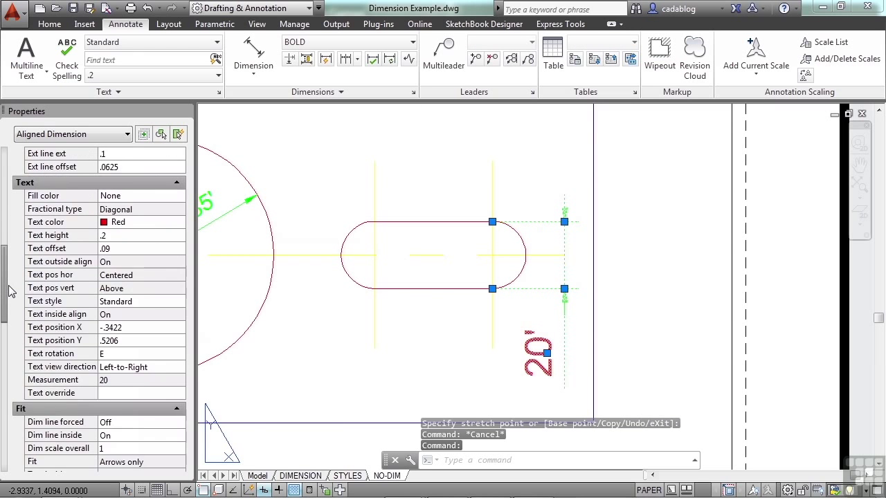
scroll(down, 3)
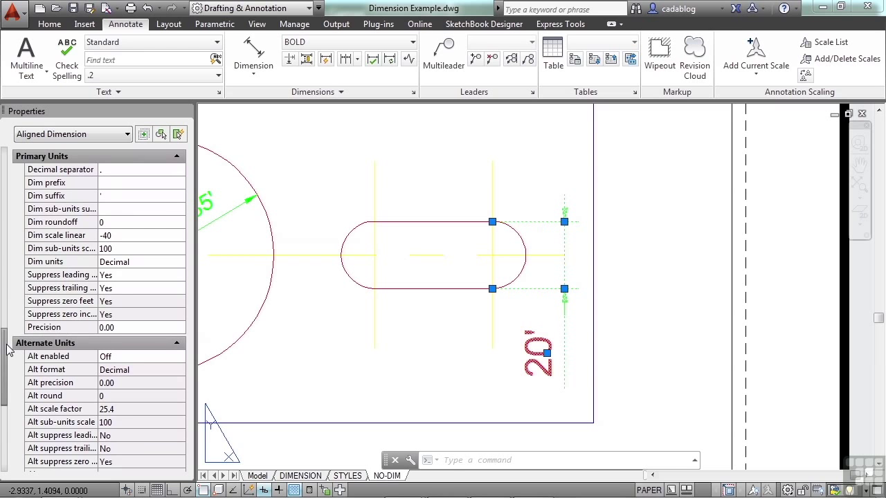
scroll(down, 3)
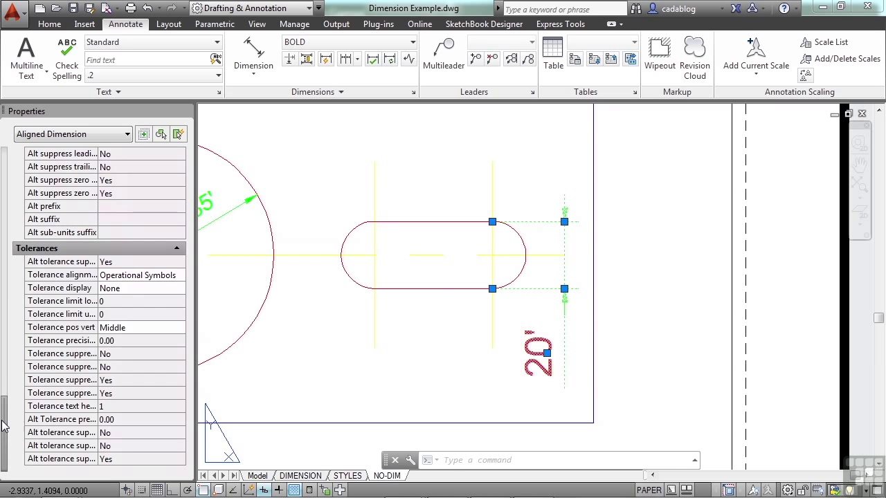
scroll(up, 3)
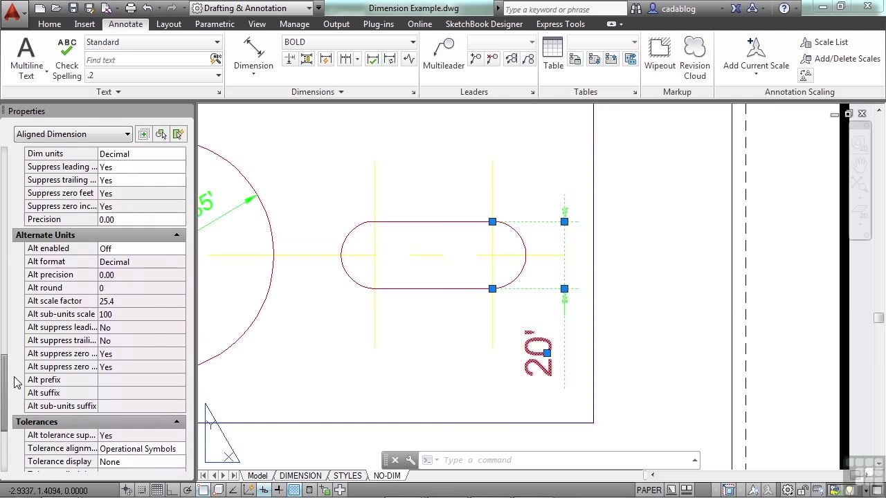
mouse_move(508, 357)
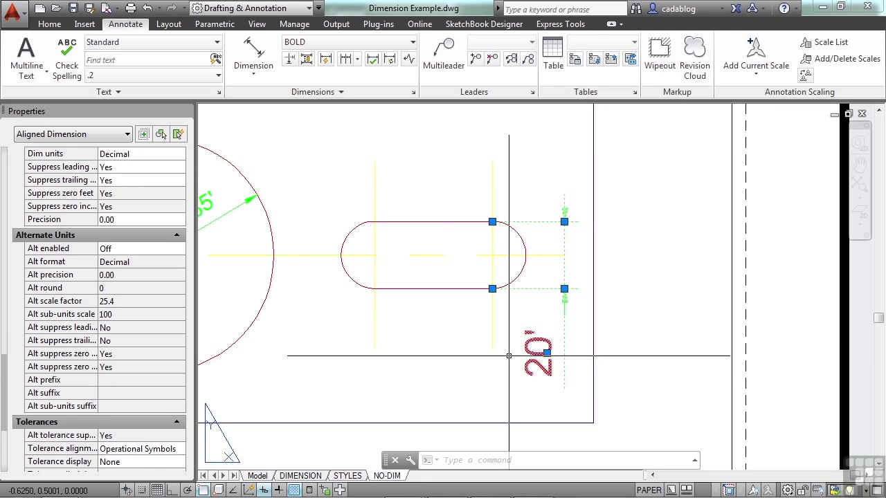
Step: Open the 20' slot dimension's text for in-place editing with ED
key(Escape)
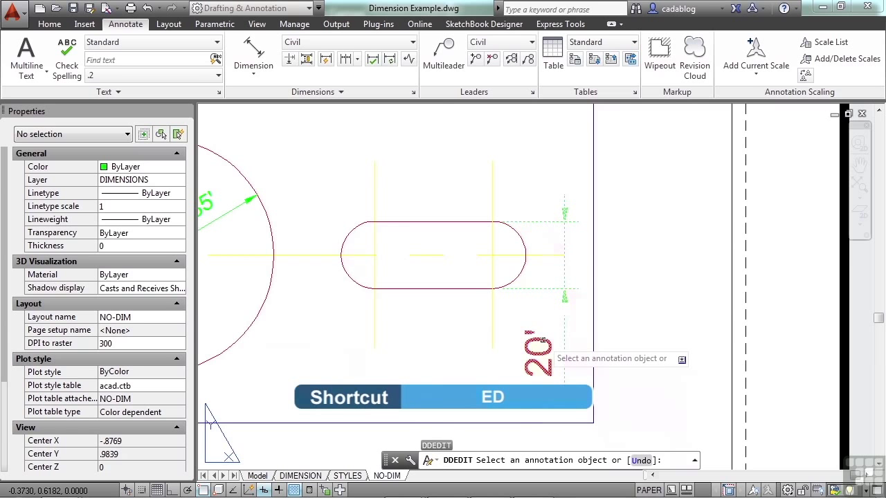
double_click(538, 354)
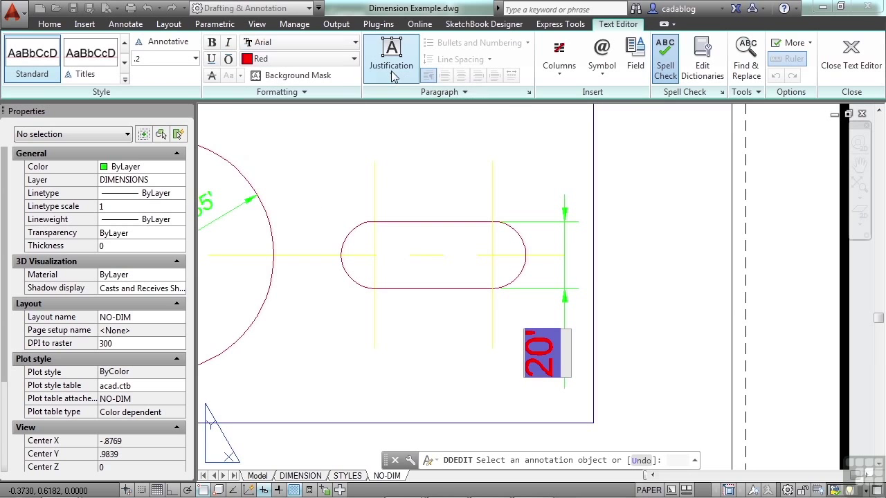
click(391, 56)
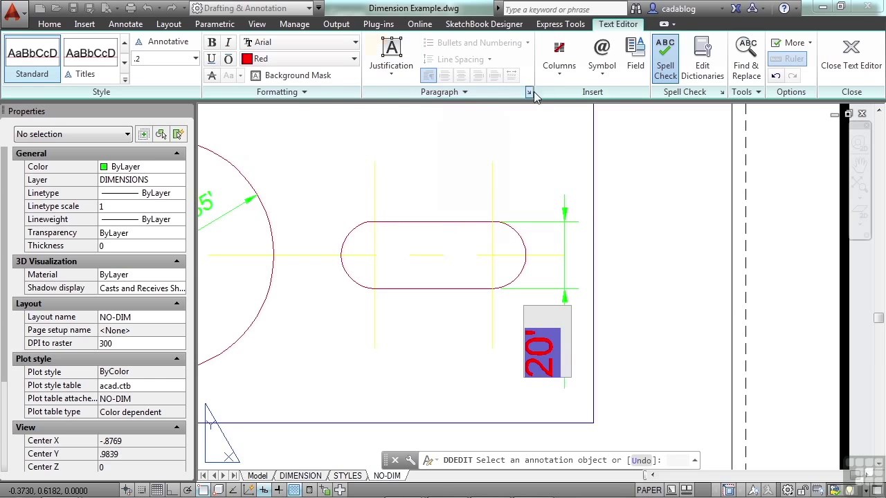
mouse_move(601, 55)
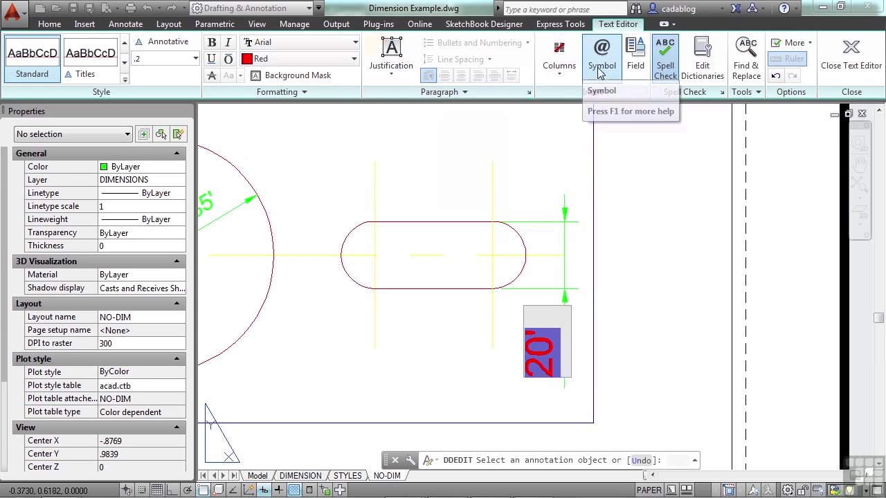
mouse_move(659, 105)
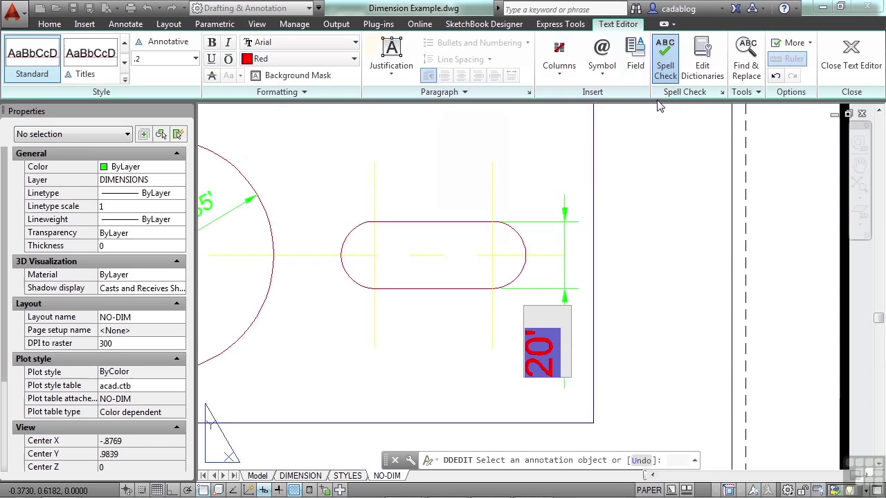
mouse_move(561, 261)
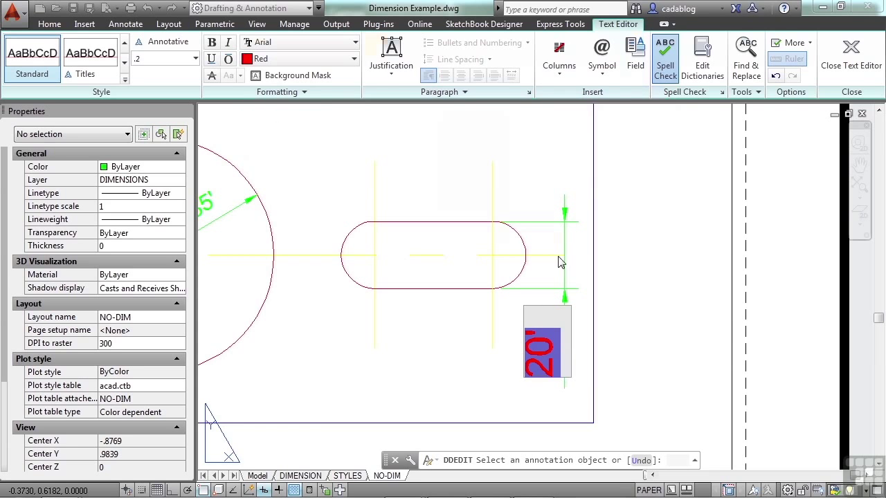
mouse_move(551, 319)
text( i can type a really long note in here if i want to)
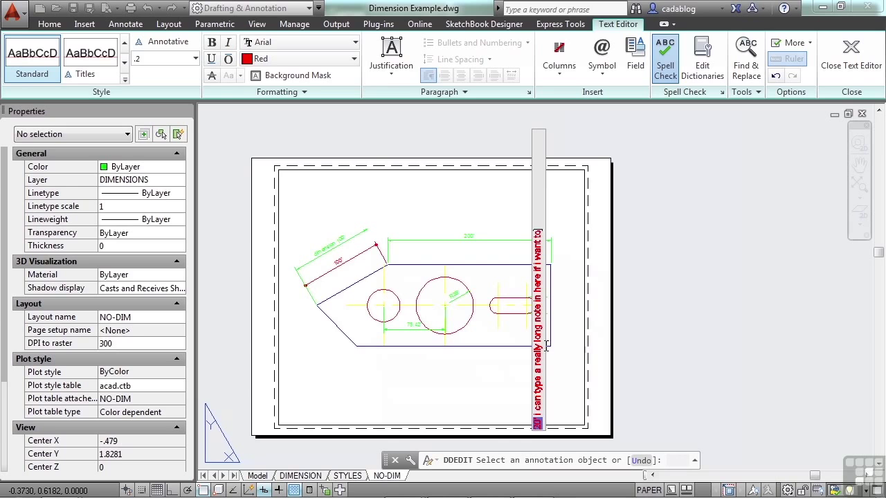
mouse_move(554, 351)
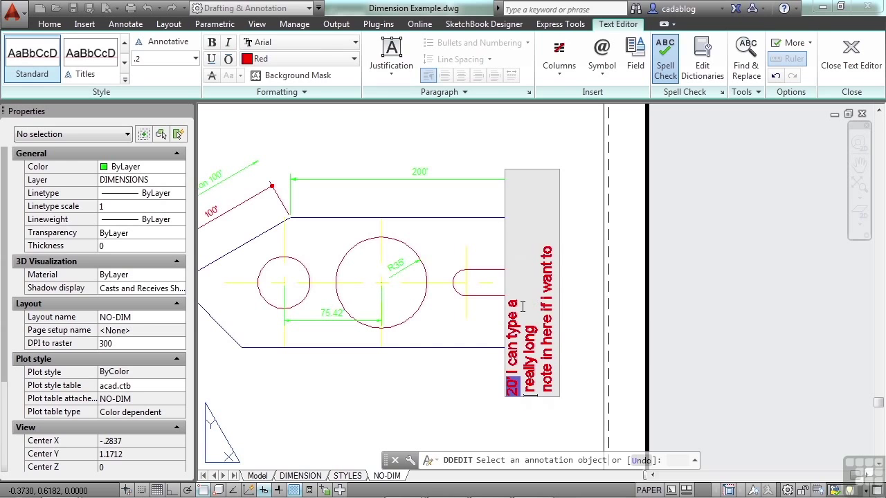
Step: Close the Text Editor keeping the long note, then end the 75.42 dimension stretch
click(851, 56)
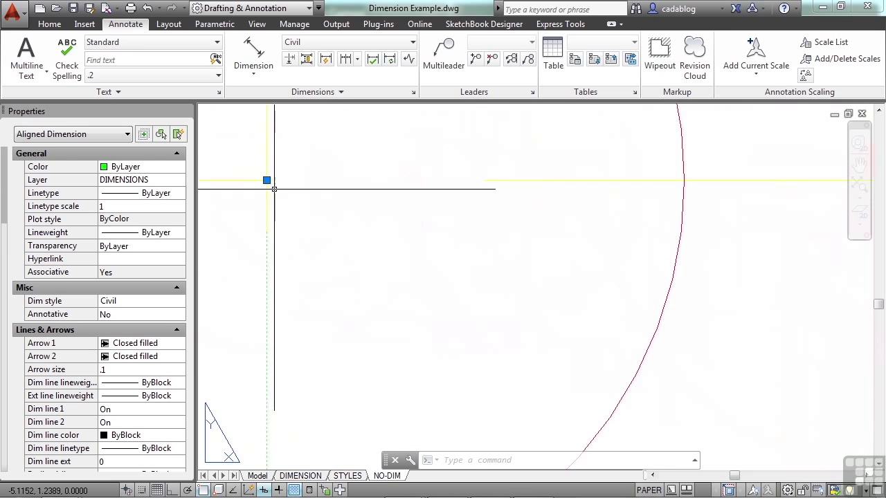
mouse_move(284, 227)
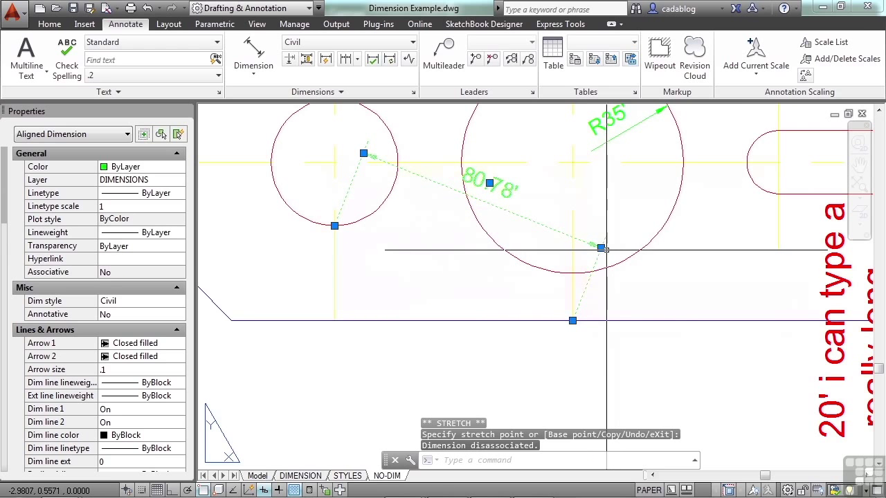
mouse_move(605, 250)
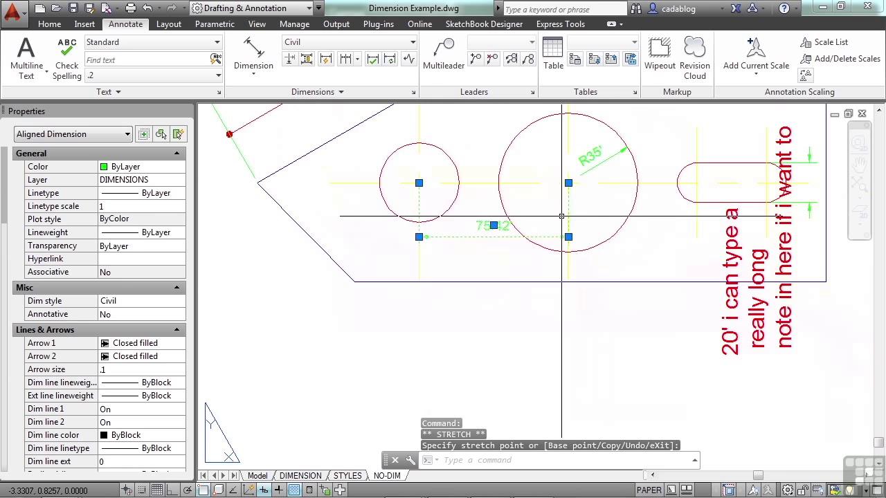
key(Escape)
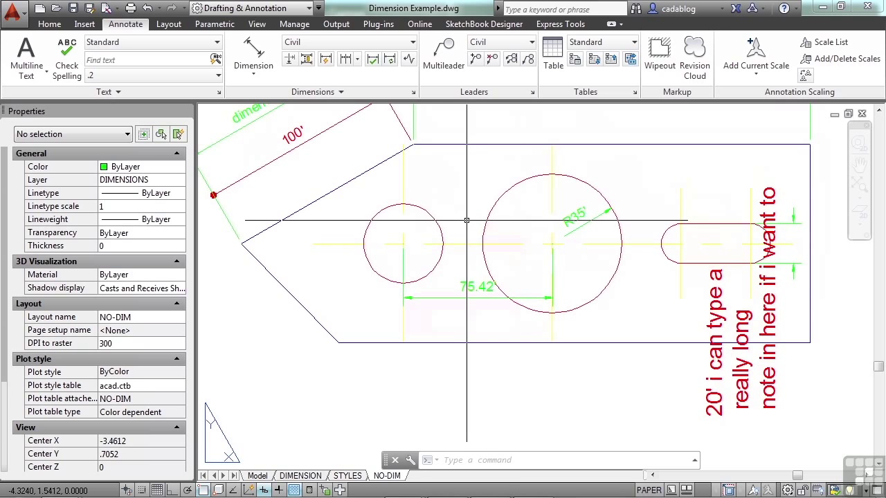
mouse_move(460, 248)
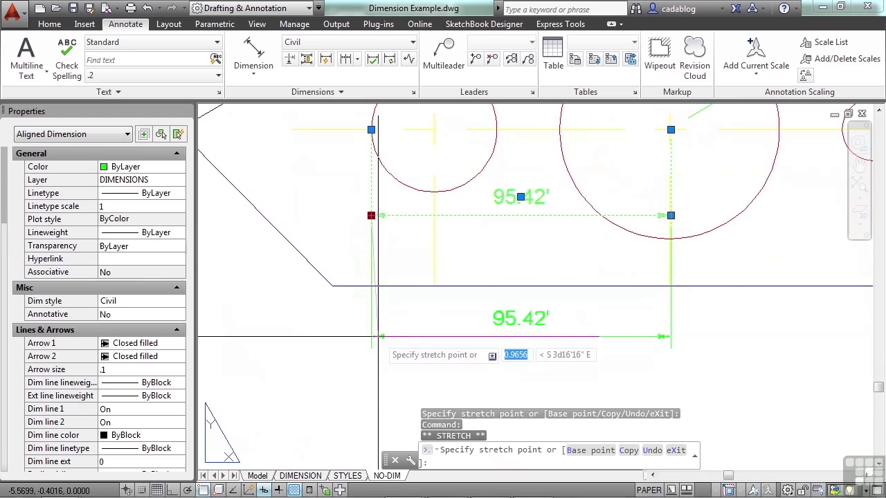
Step: Stretch the hole-spacing dimension to read 95.42' and place it just below the circles
click(520, 319)
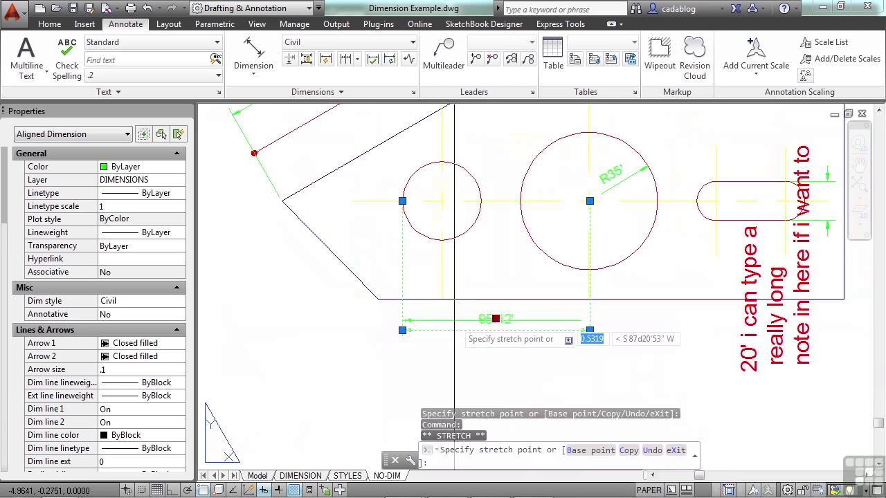
click(514, 367)
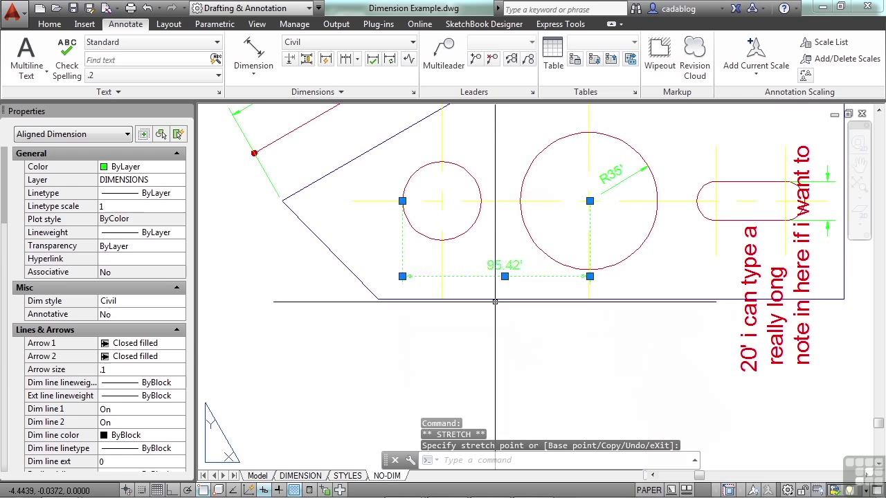
key(Escape)
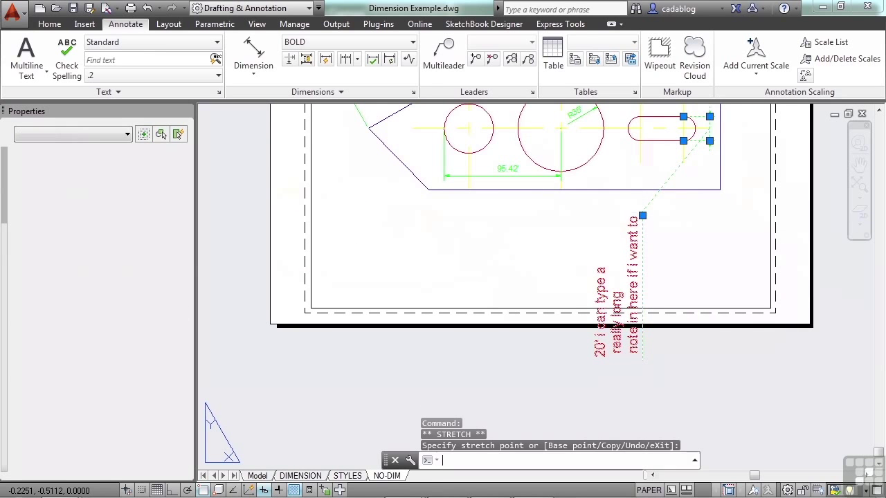
key(Escape)
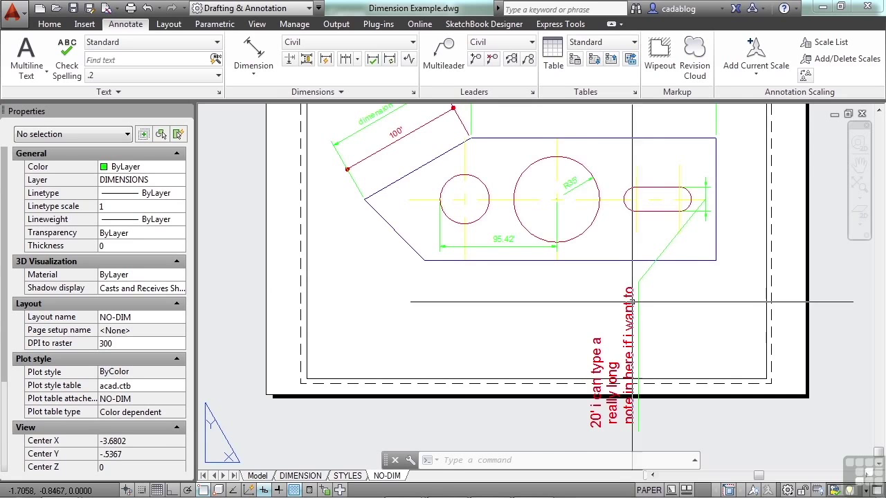
mouse_move(549, 297)
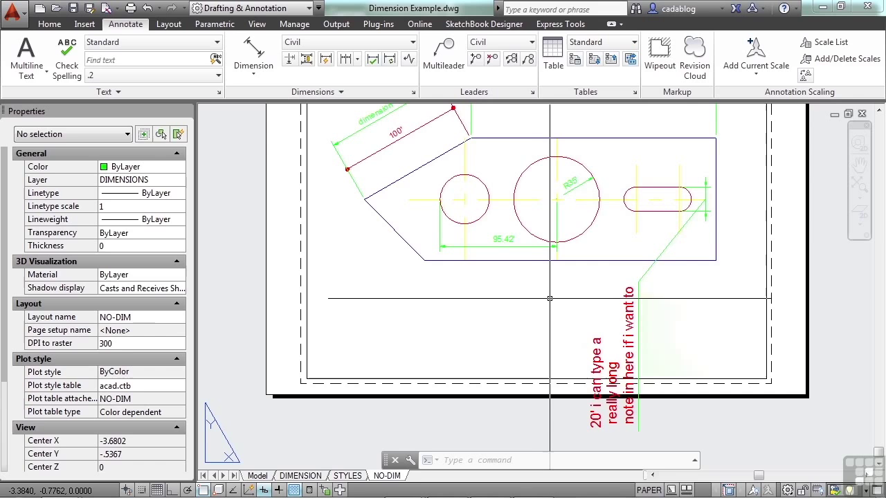
mouse_move(544, 288)
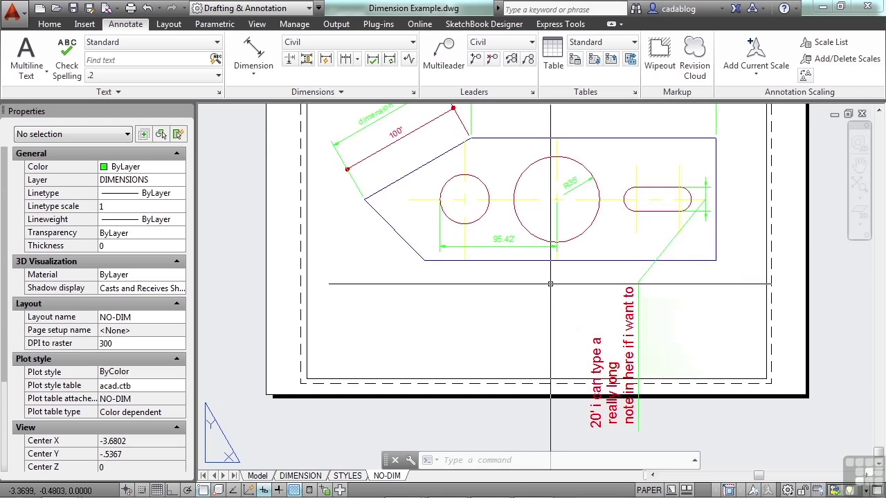
mouse_move(540, 273)
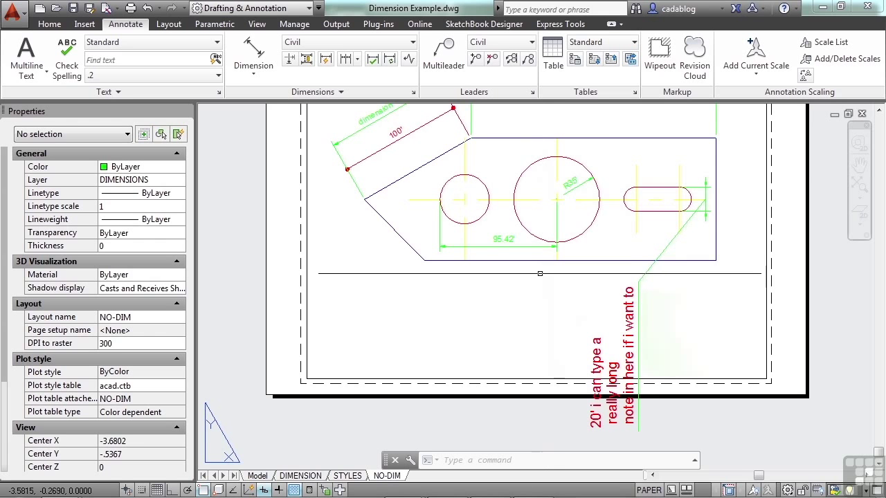
Step: Save the 95.42' and slot vertical dimensions' settings as the dimension style 'new style'
click(503, 238)
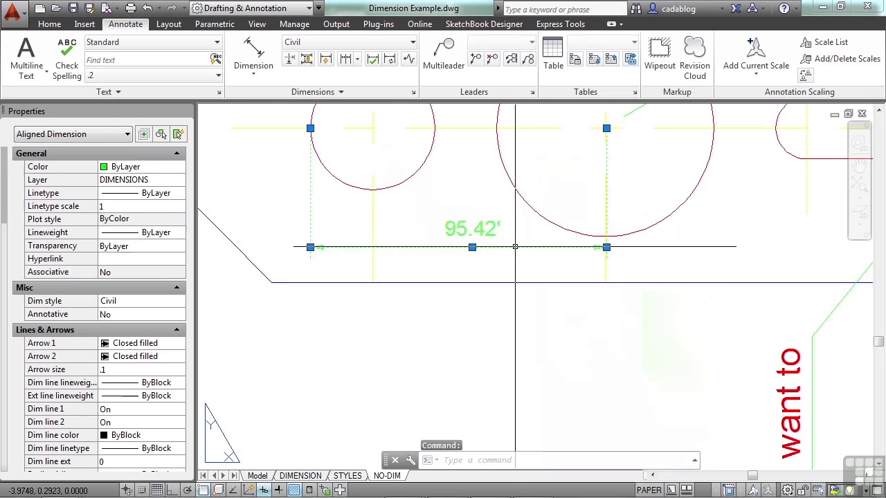
right_click(516, 249)
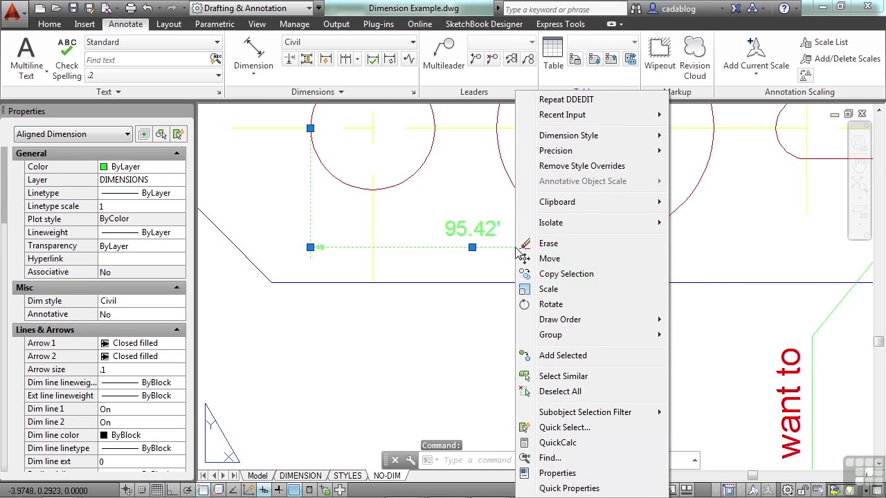
mouse_move(560, 223)
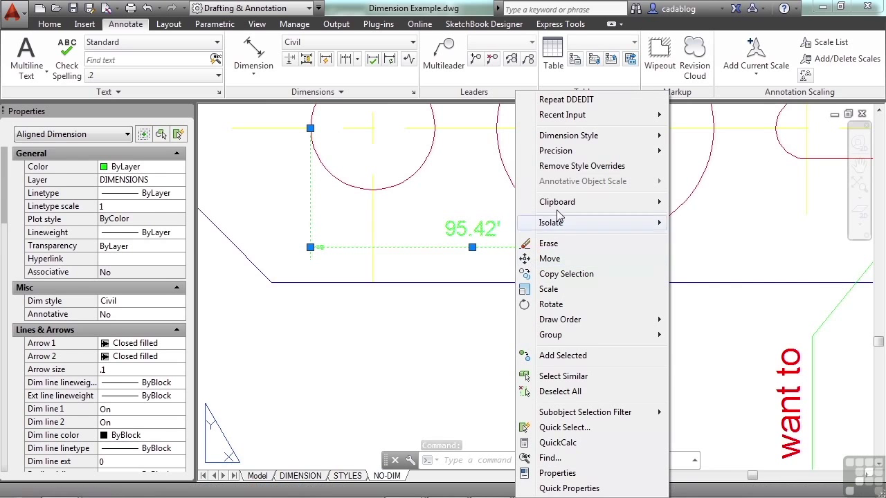
mouse_move(568, 135)
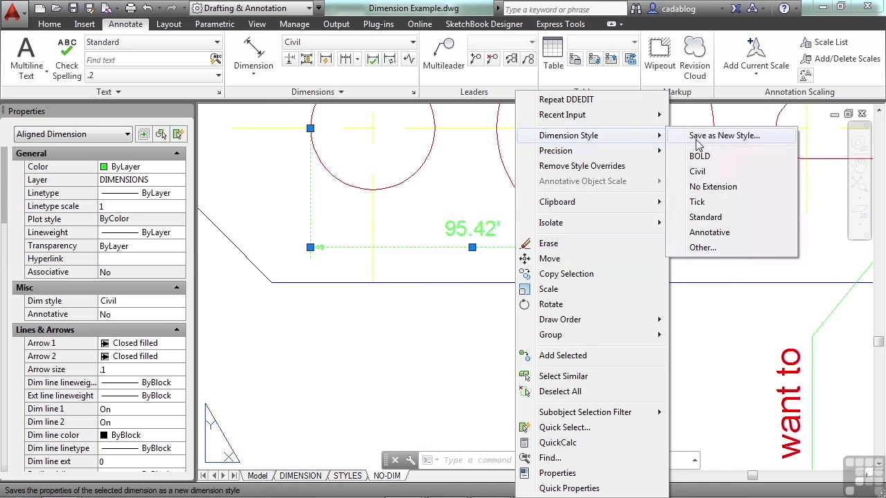
mouse_move(505, 245)
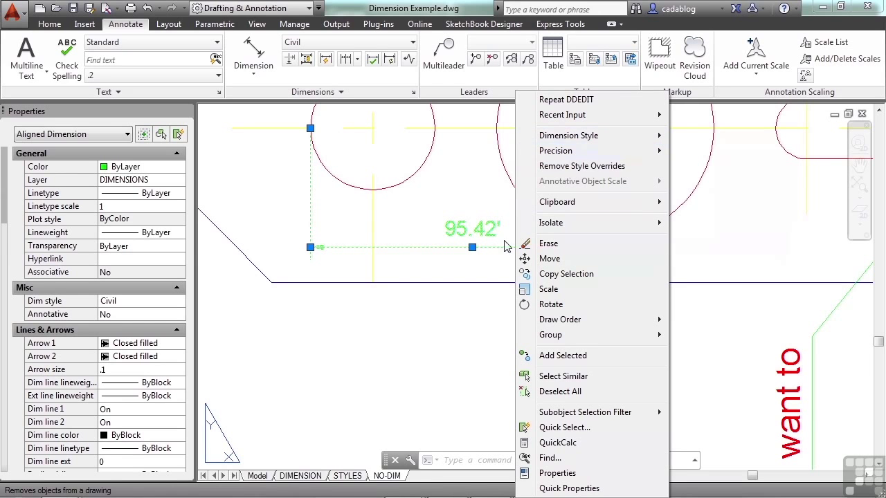
mouse_move(464, 246)
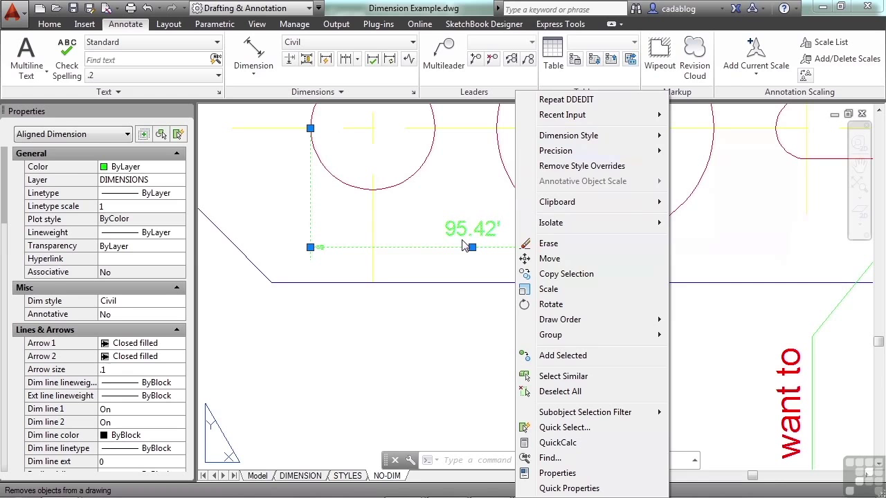
click(548, 243)
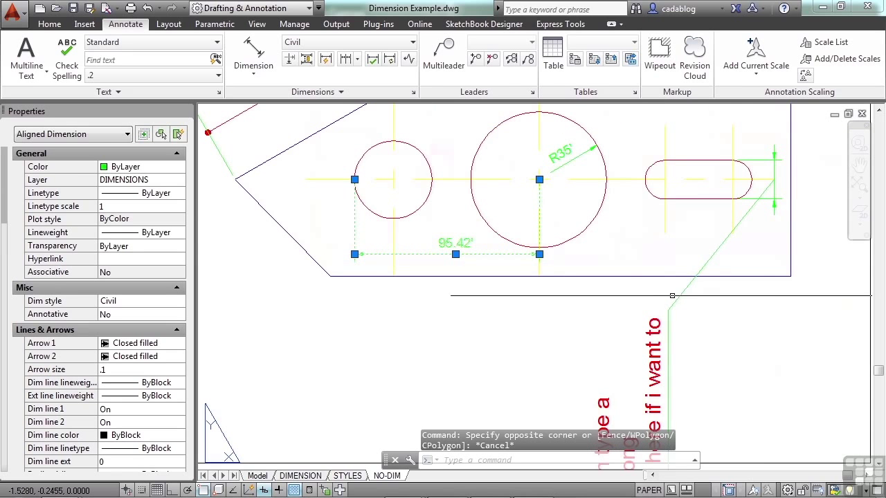
click(671, 298)
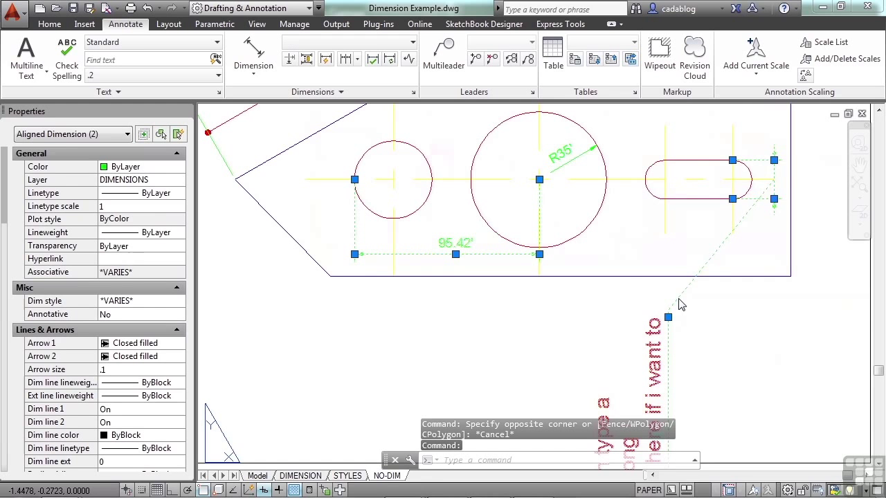
right_click(681, 305)
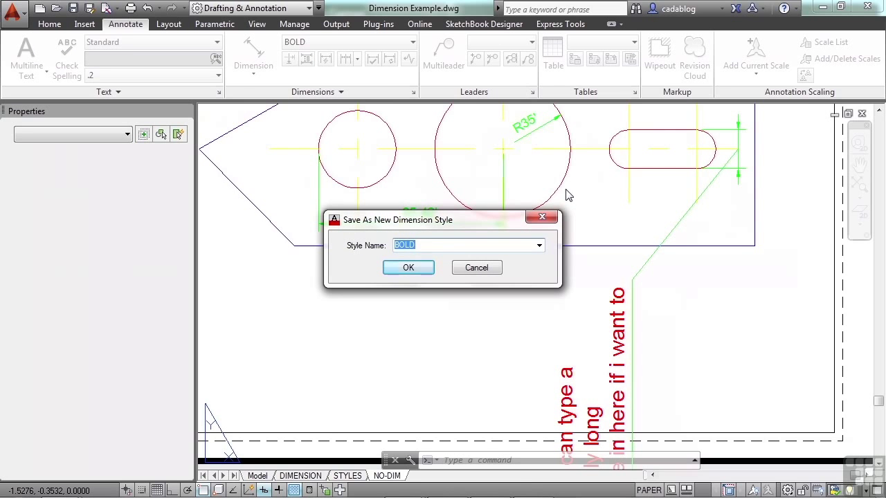
text(new style)
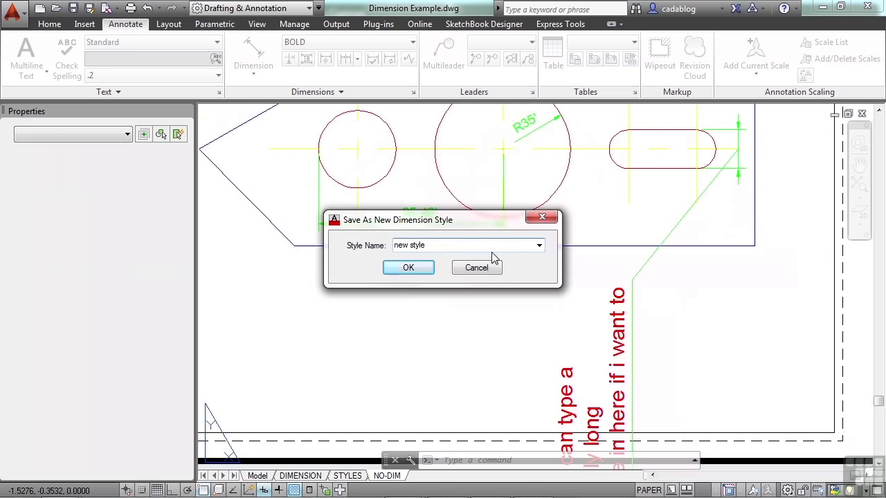
click(409, 268)
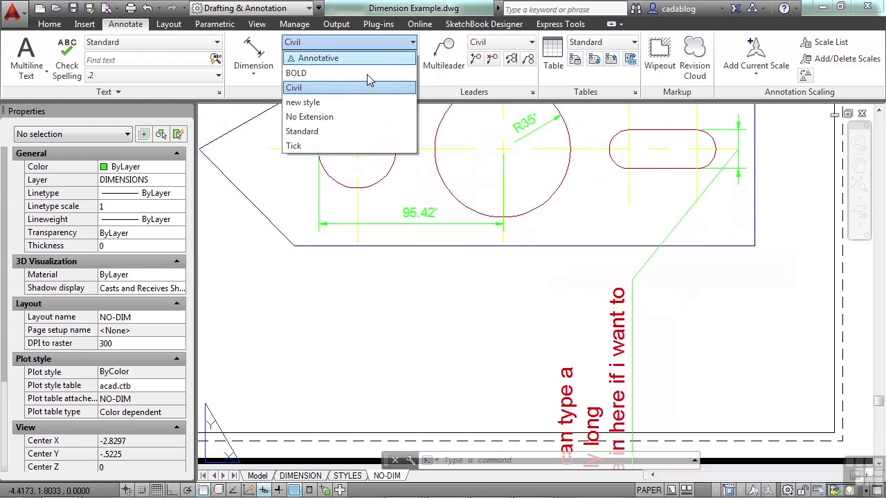
Step: Apply BOLD to the slot's vertical dimension and browse the other available dimension styles
click(303, 101)
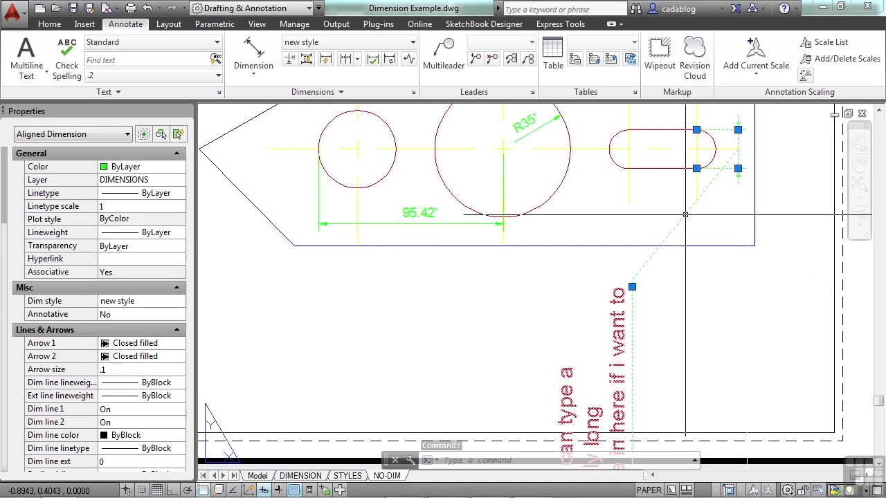
mouse_move(685, 215)
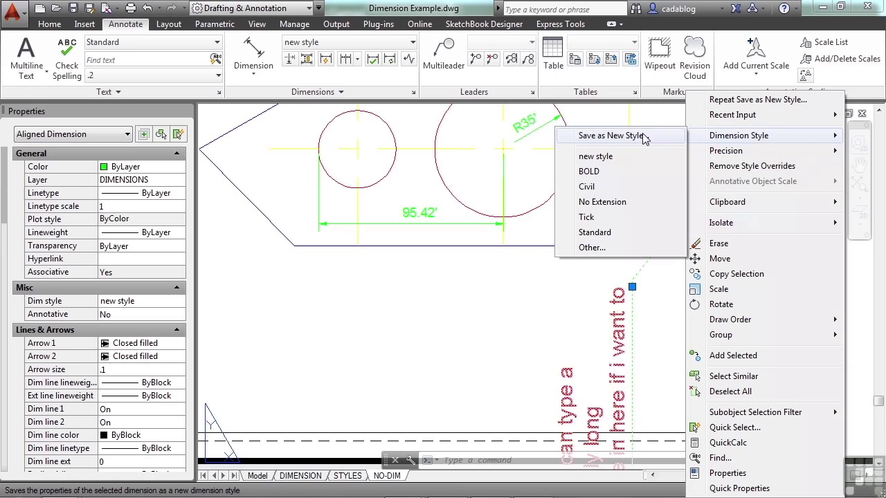
mouse_move(589, 171)
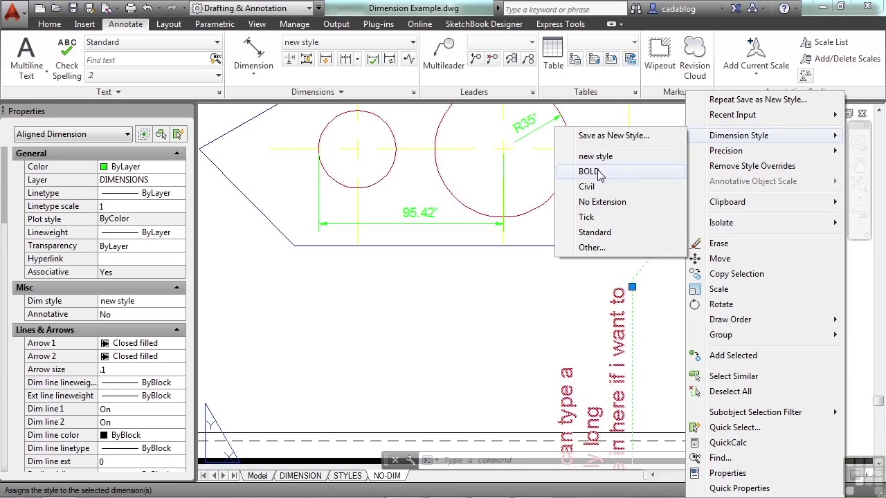
click(587, 187)
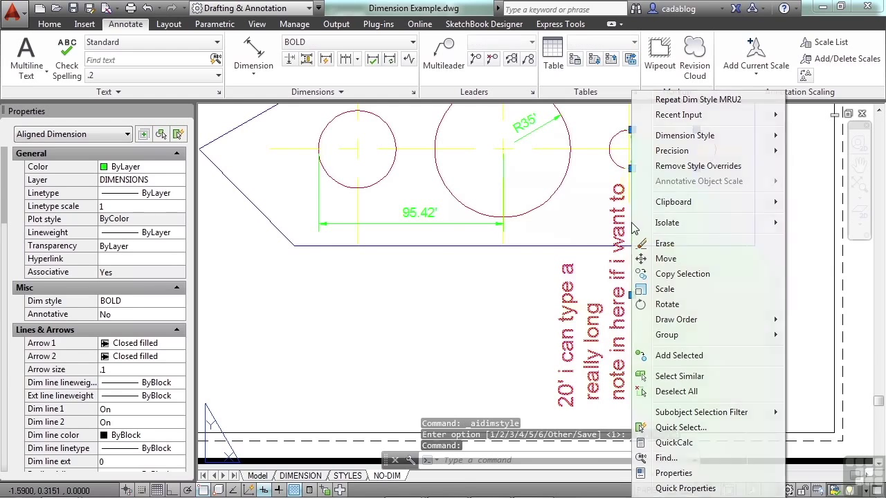
click(684, 135)
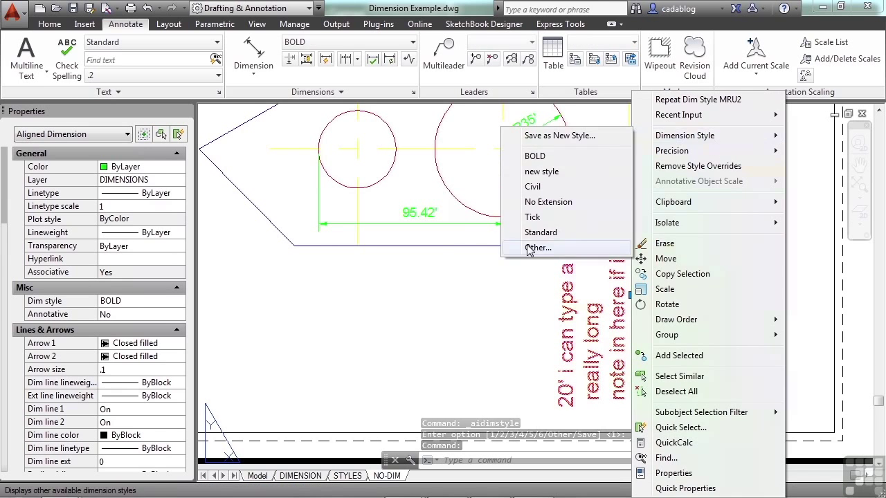
click(539, 248)
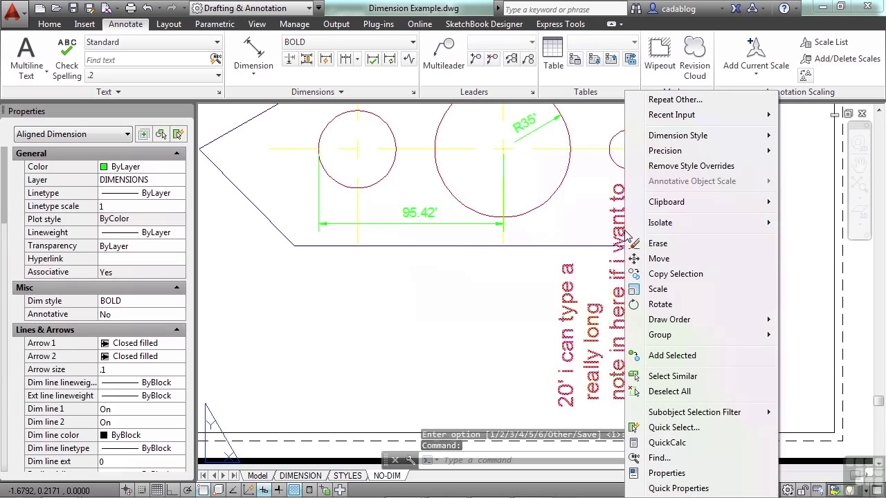
mouse_move(664, 150)
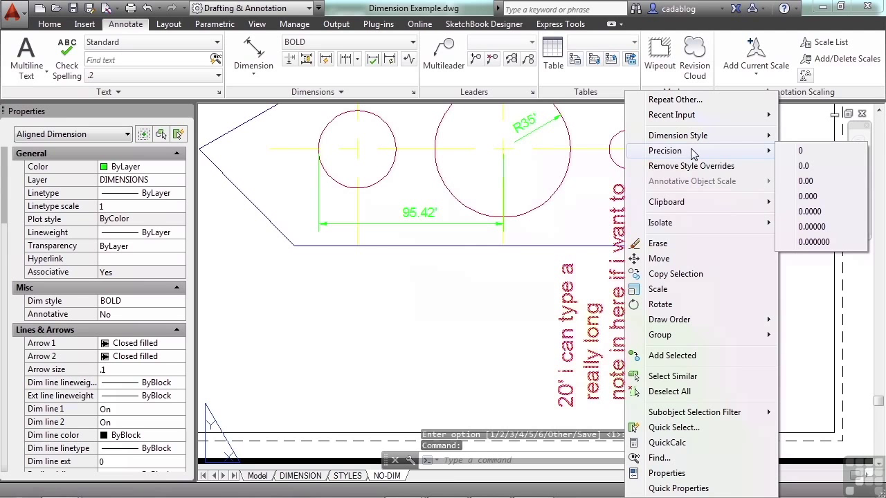
mouse_move(512, 238)
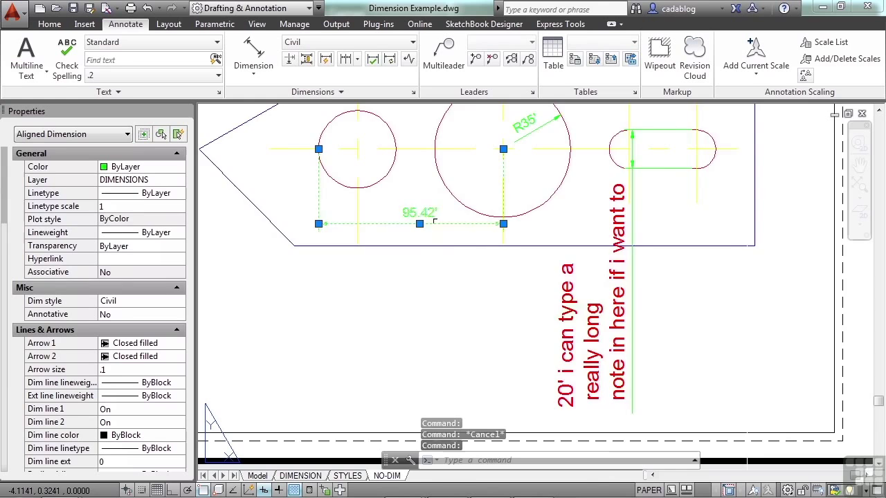
Step: Set the 95.42' dimension's precision to 0.0, then remove its style overrides so it reads 2.39'
right_click(419, 222)
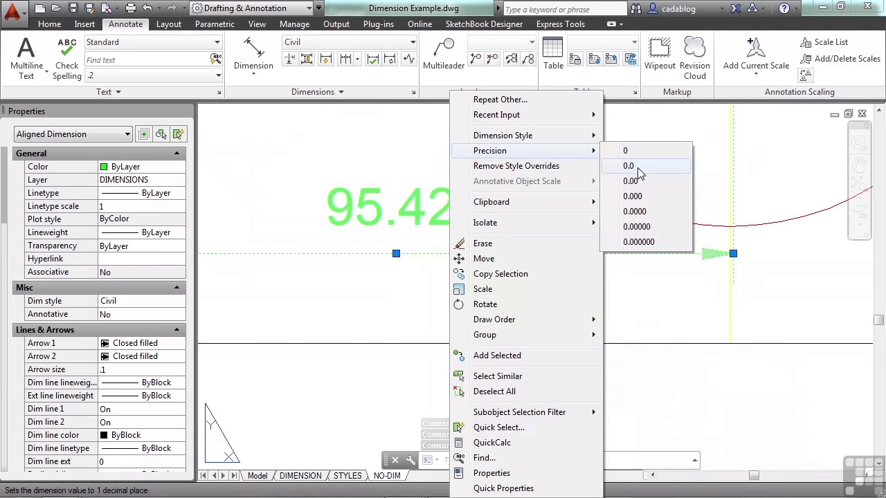
click(628, 166)
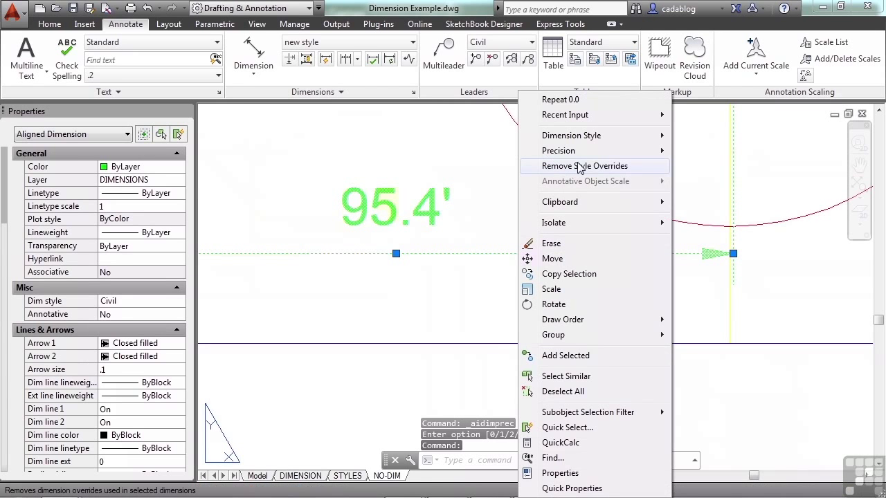
click(585, 165)
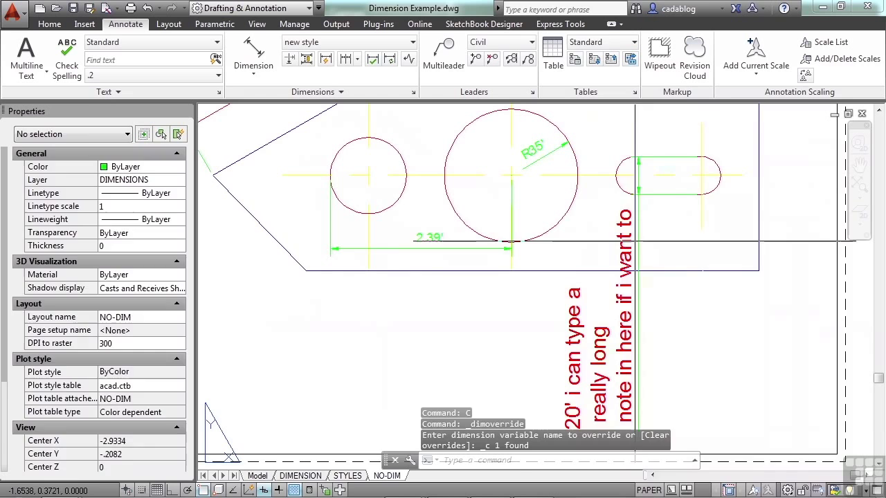
right_click(533, 235)
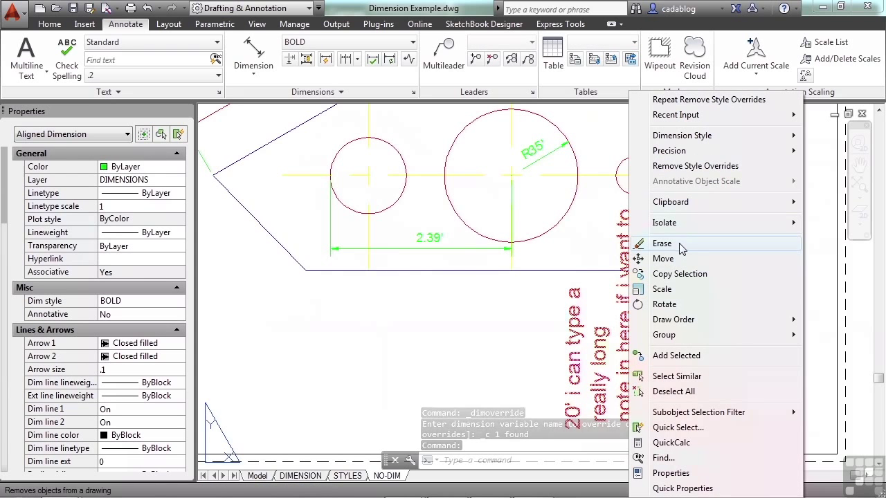
mouse_move(682, 288)
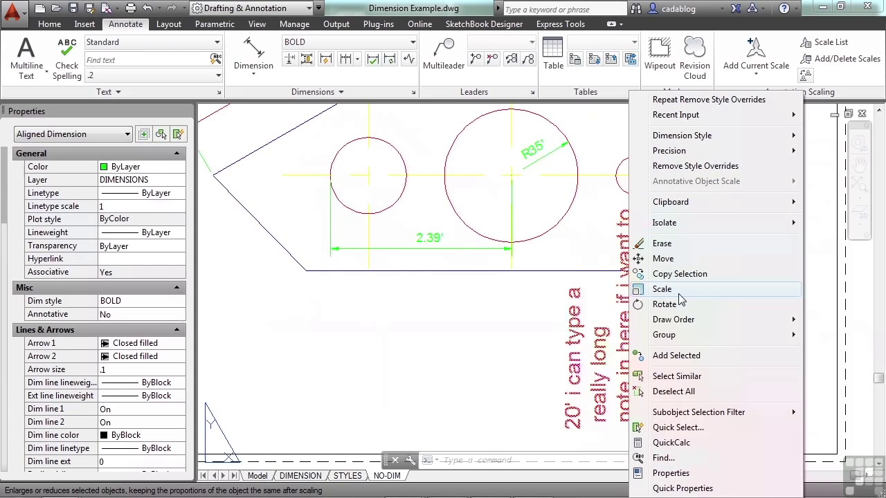
mouse_move(664, 418)
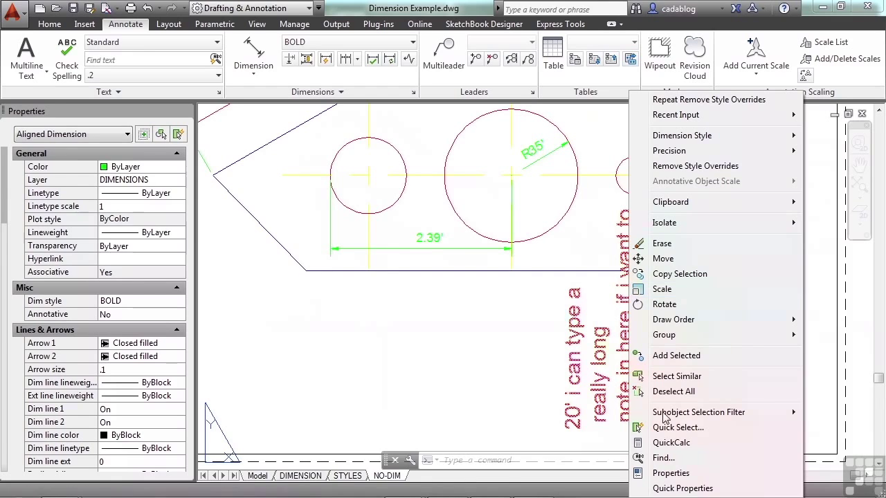